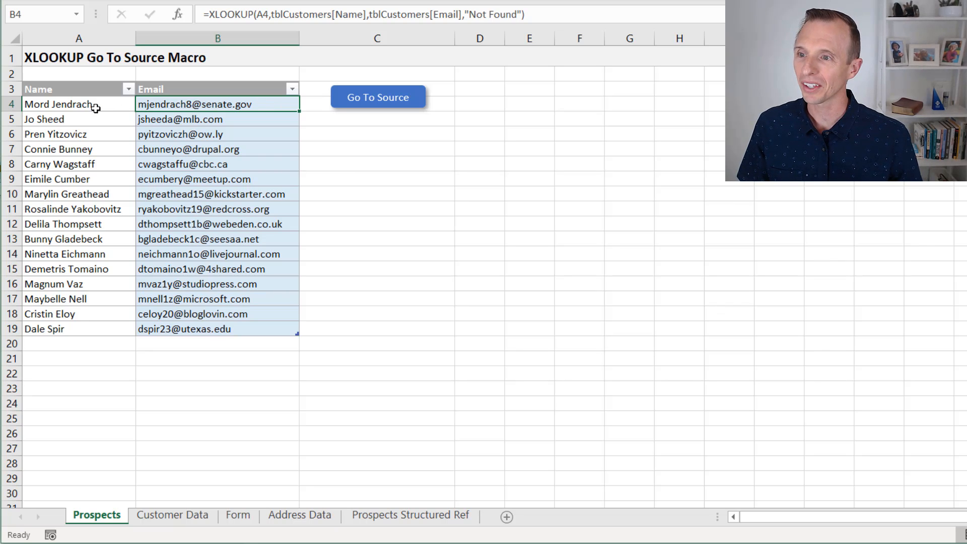
mouse_move(254, 103)
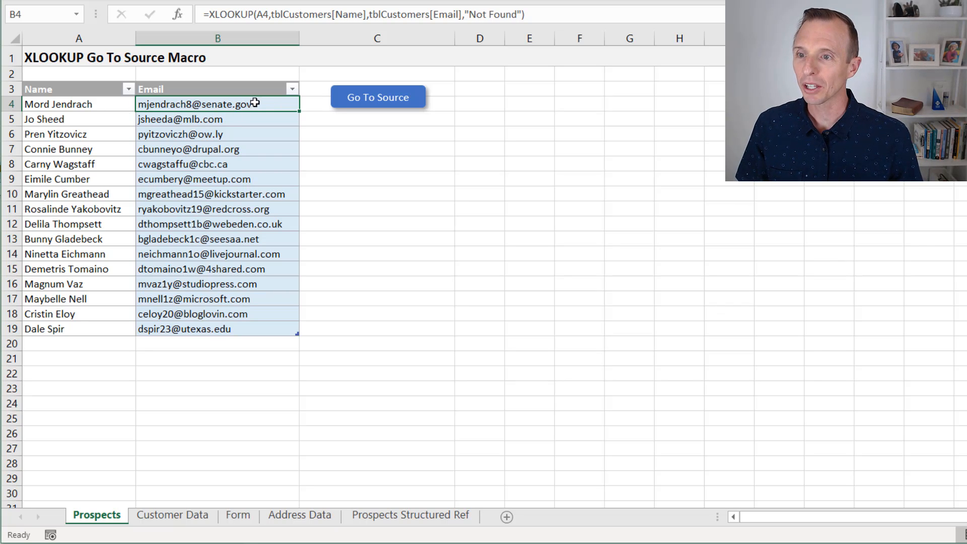
mouse_move(243, 124)
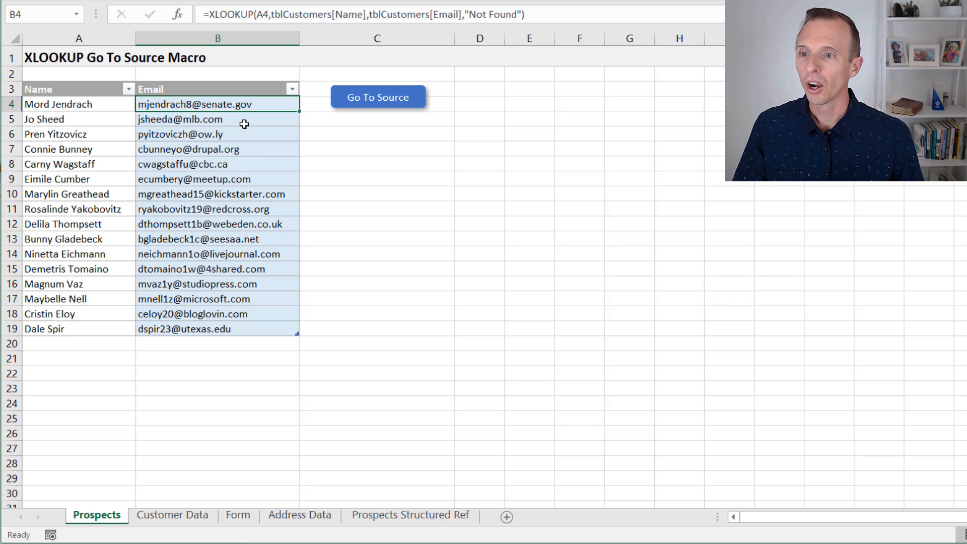
double_click(218, 103)
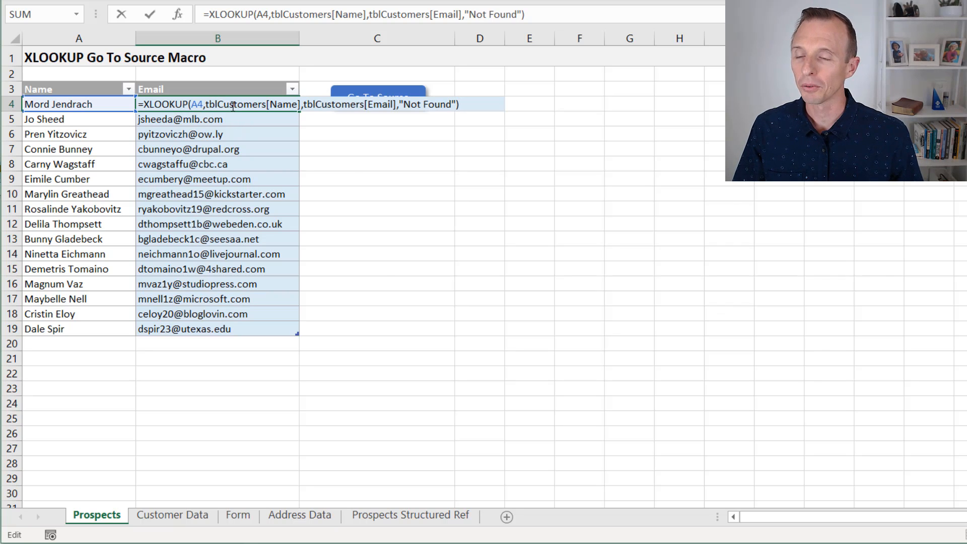
key("Return")
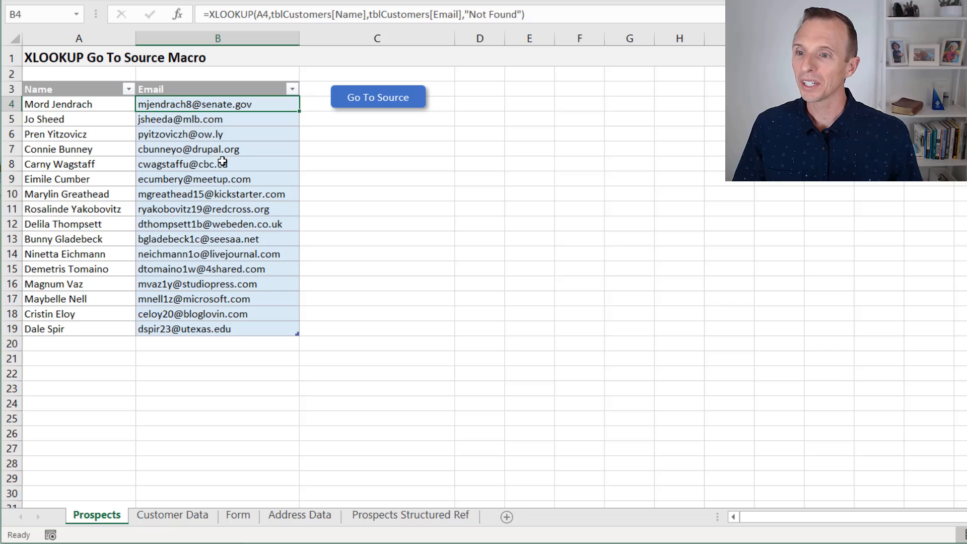
left_click(217, 164)
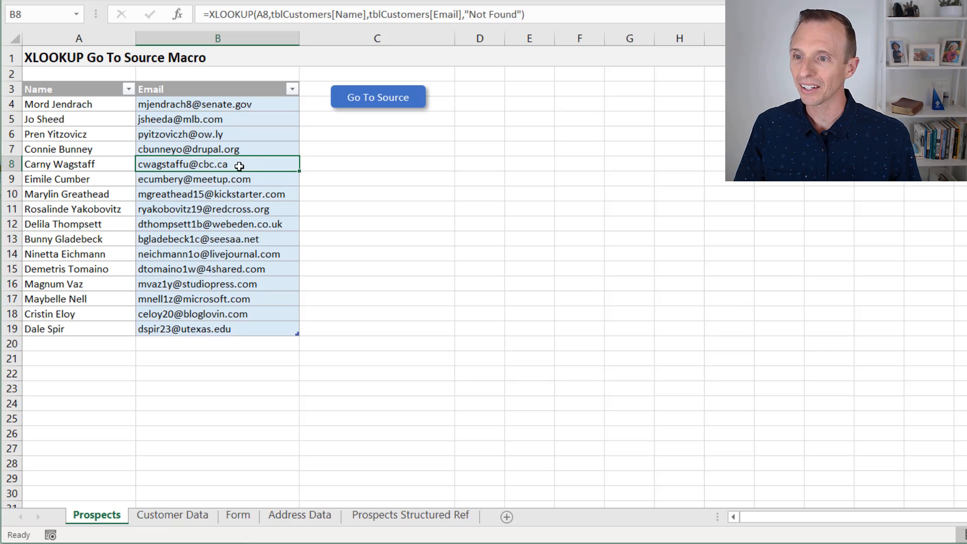
mouse_move(350, 114)
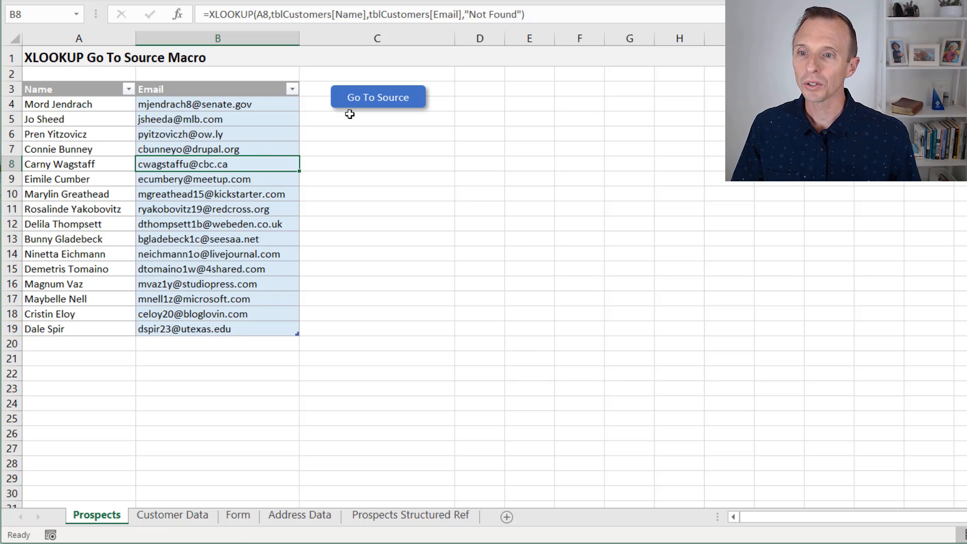
left_click(378, 97)
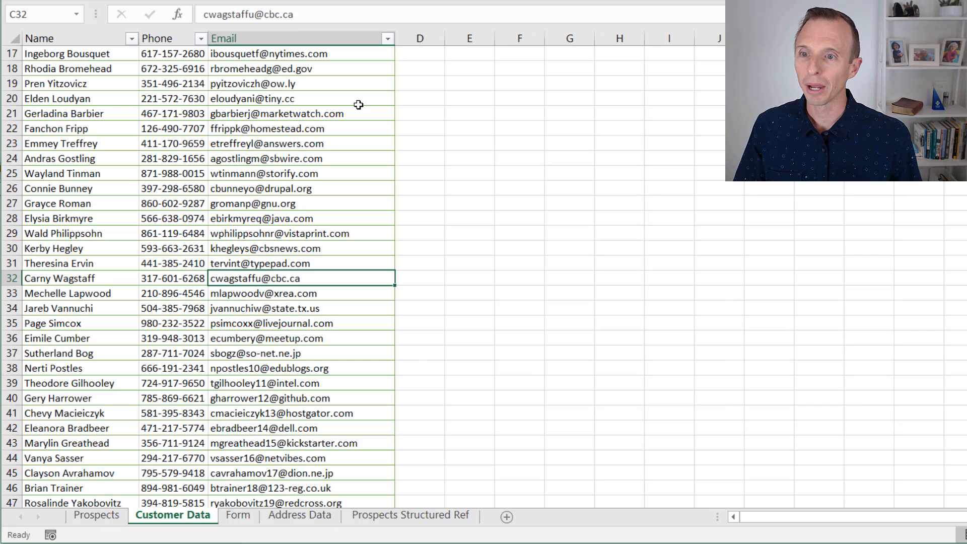
left_click(173, 515)
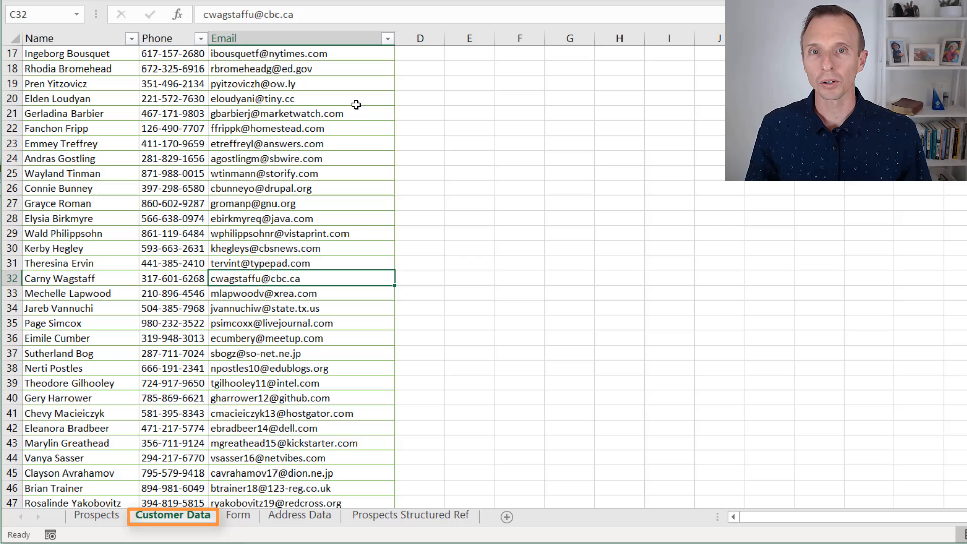
mouse_move(331, 134)
type("om")
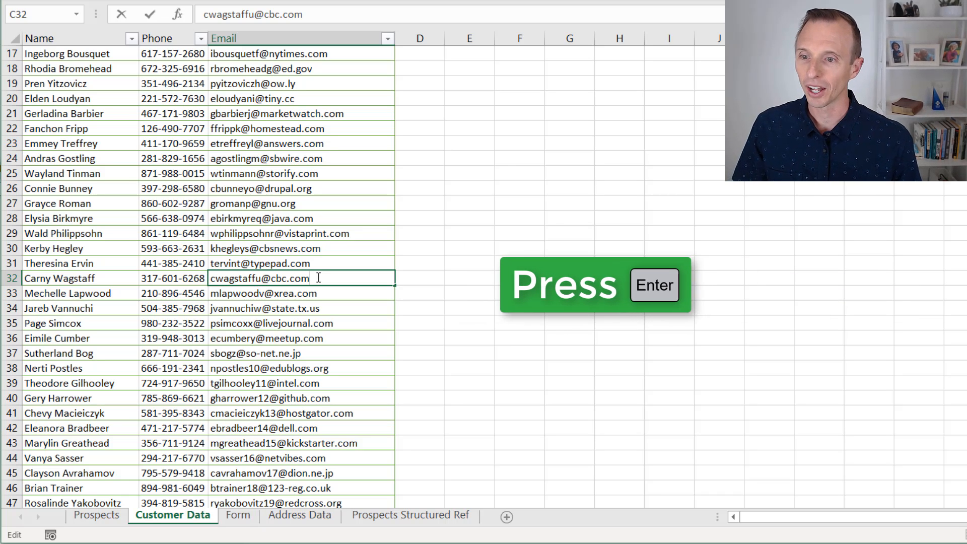
key("enter")
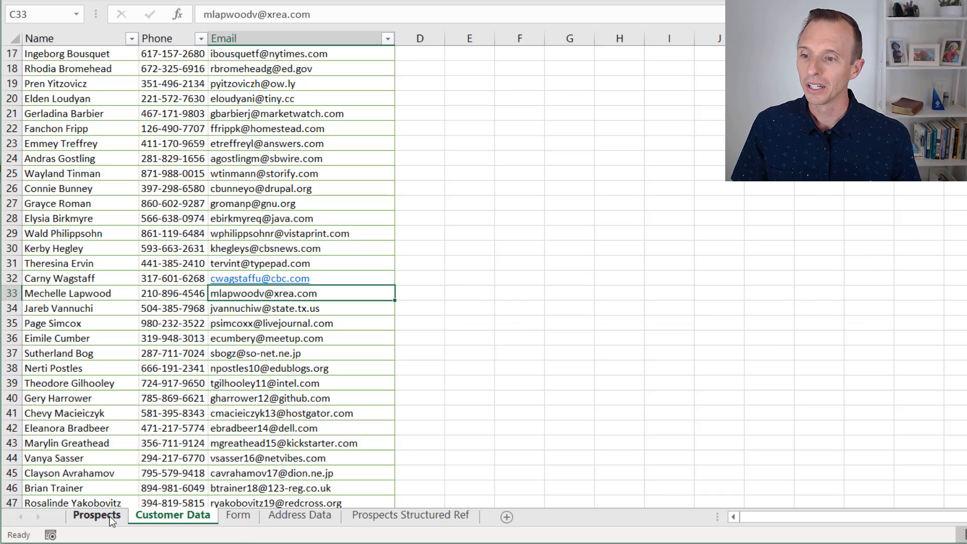
left_click(97, 515)
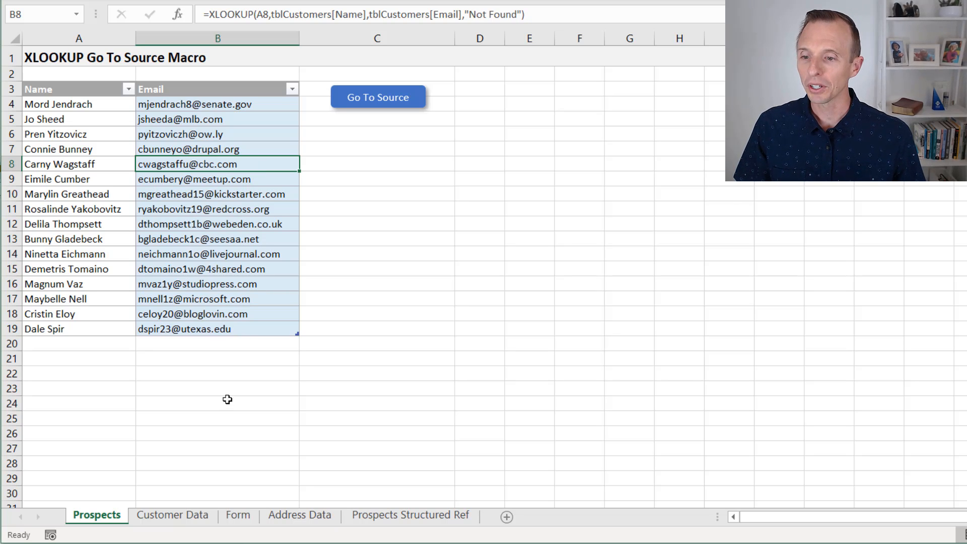
left_click(237, 515)
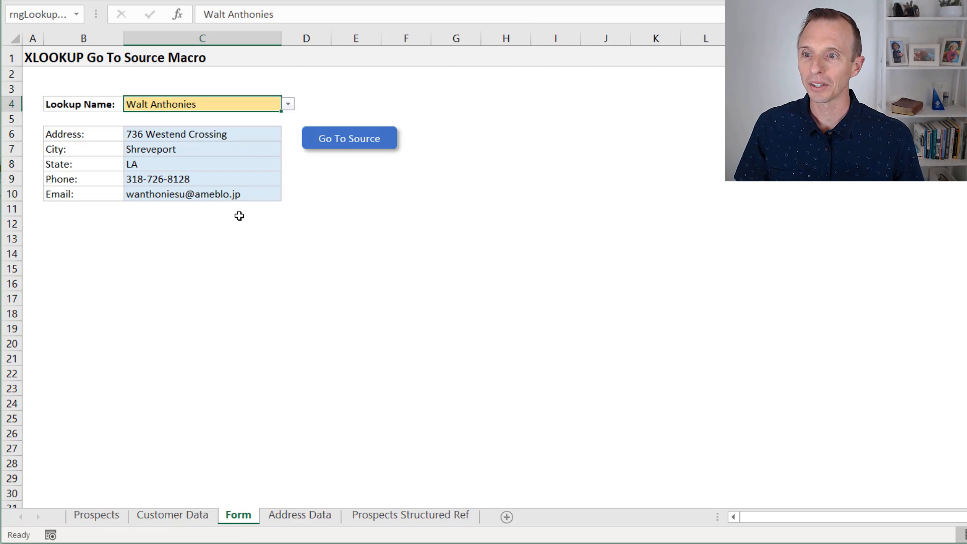
left_click(287, 104)
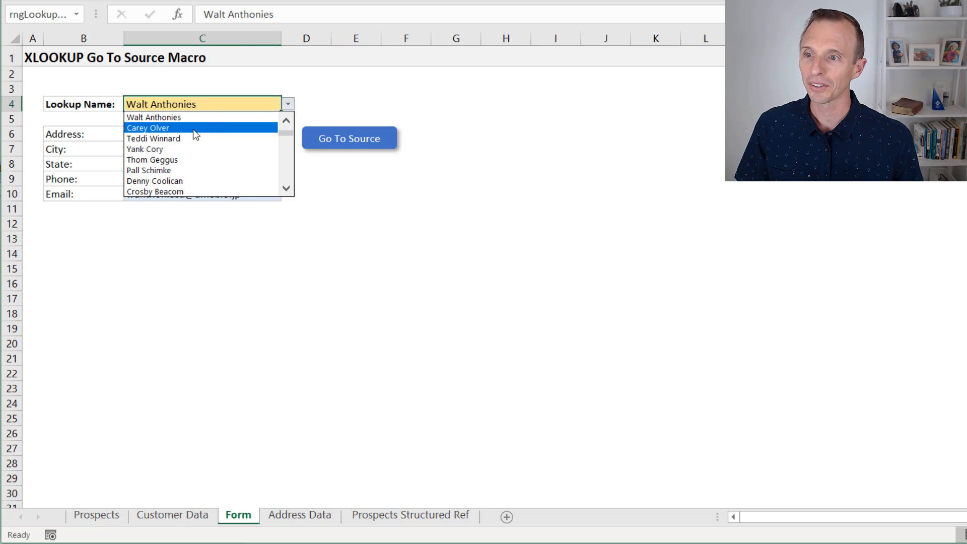
left_click(148, 128)
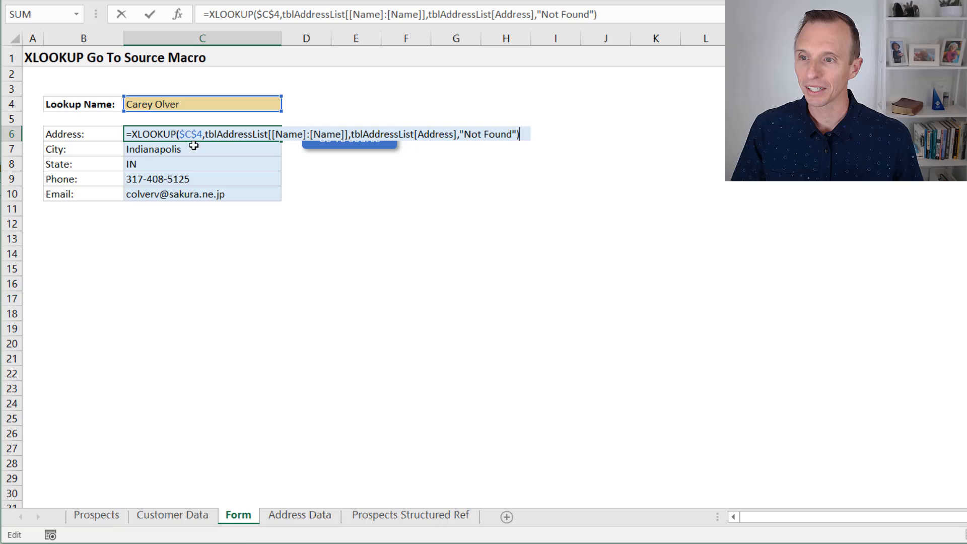
mouse_move(212, 147)
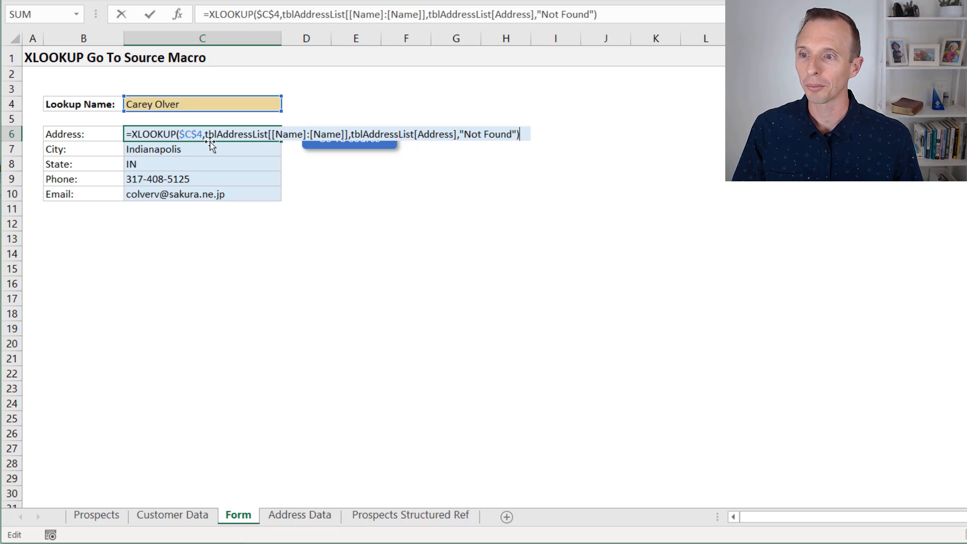
key("Enter")
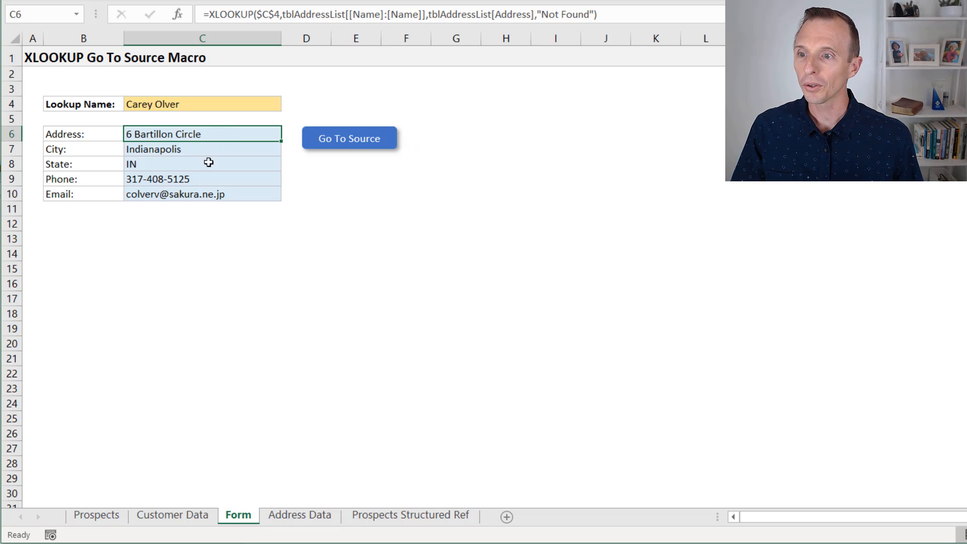
left_click(202, 179)
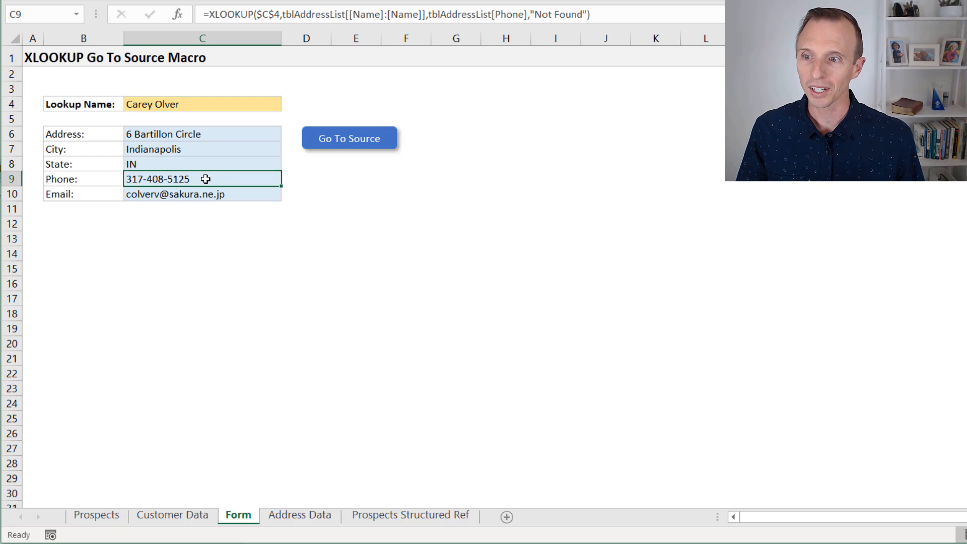
mouse_move(324, 147)
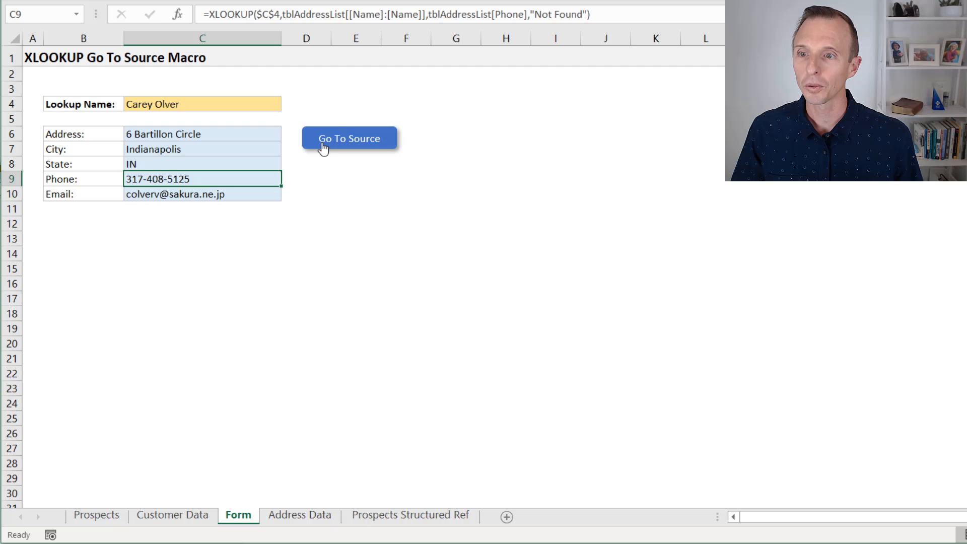
left_click(348, 138)
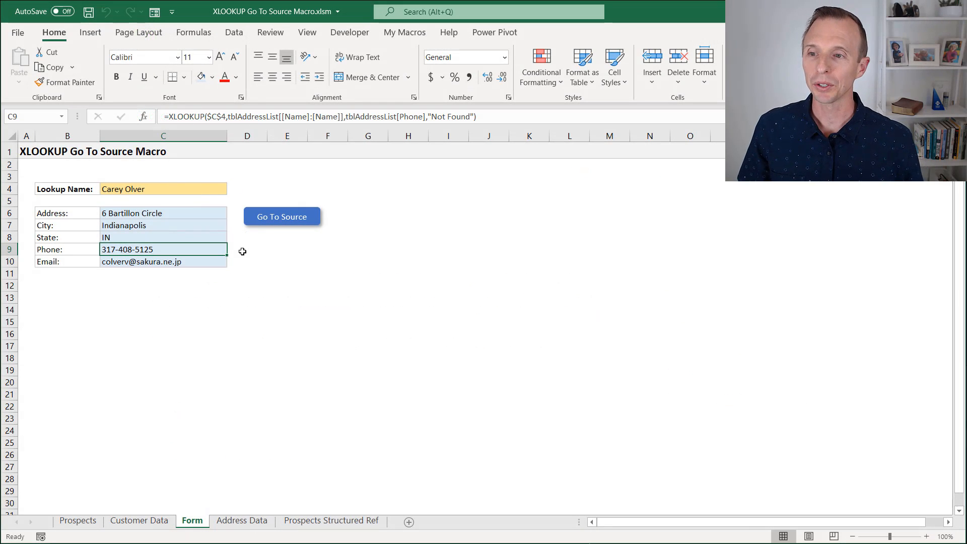
mouse_move(165, 250)
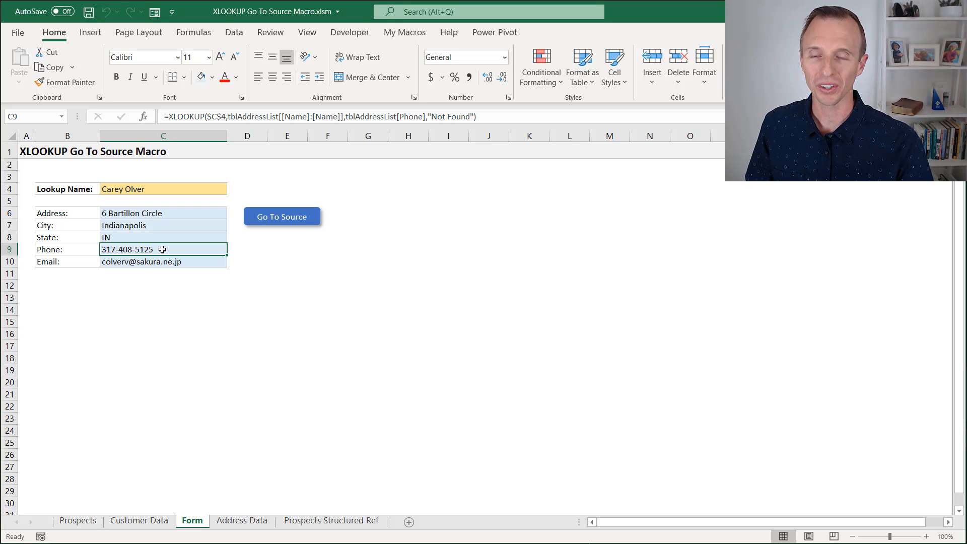
mouse_move(248, 235)
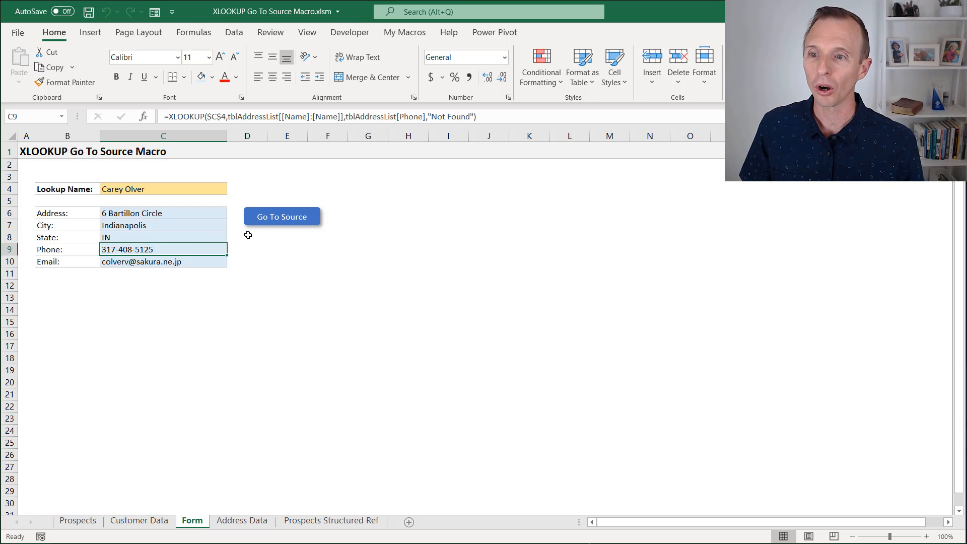
left_click(282, 216)
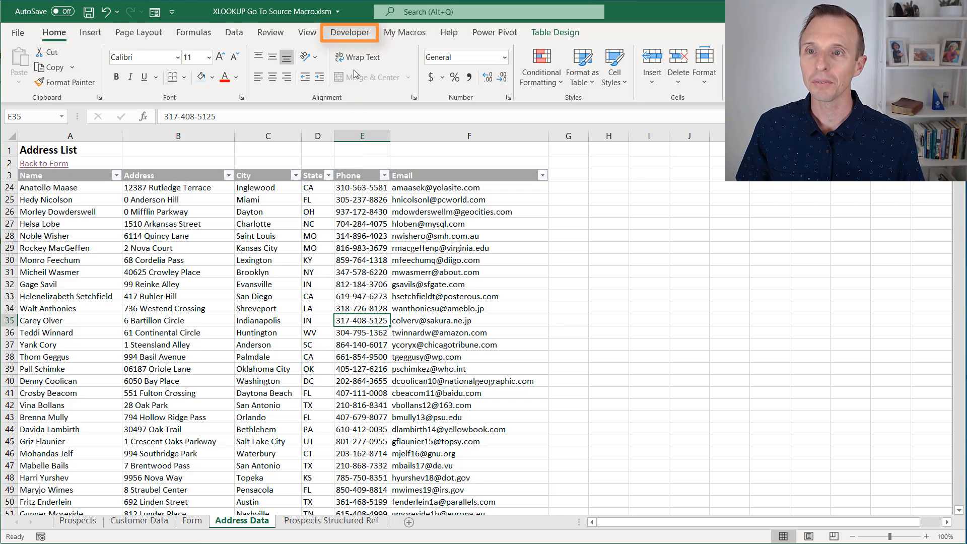
Show the XLOOKUP_Go_To_Source_Cell macro code in the Visual Basic editor via Alt+F11
left_click(350, 32)
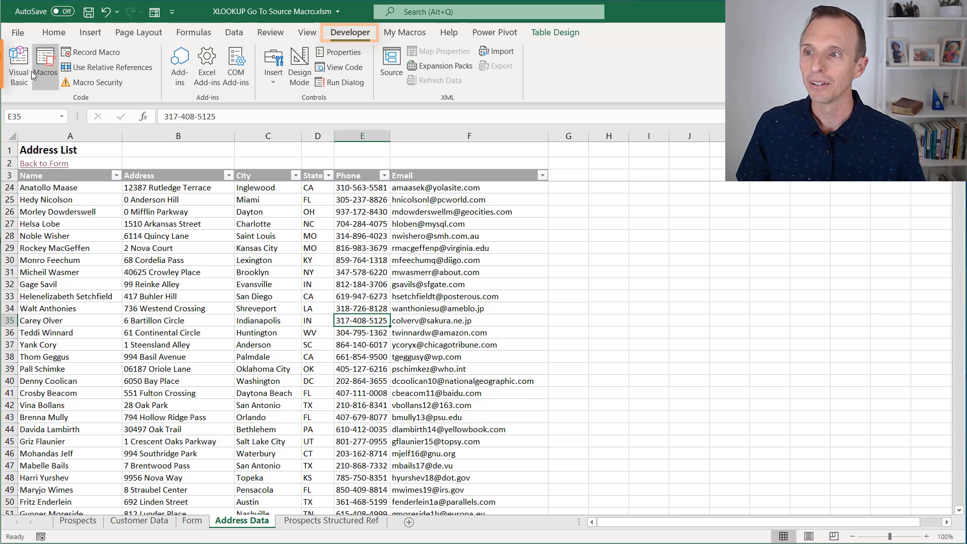
mouse_move(18, 64)
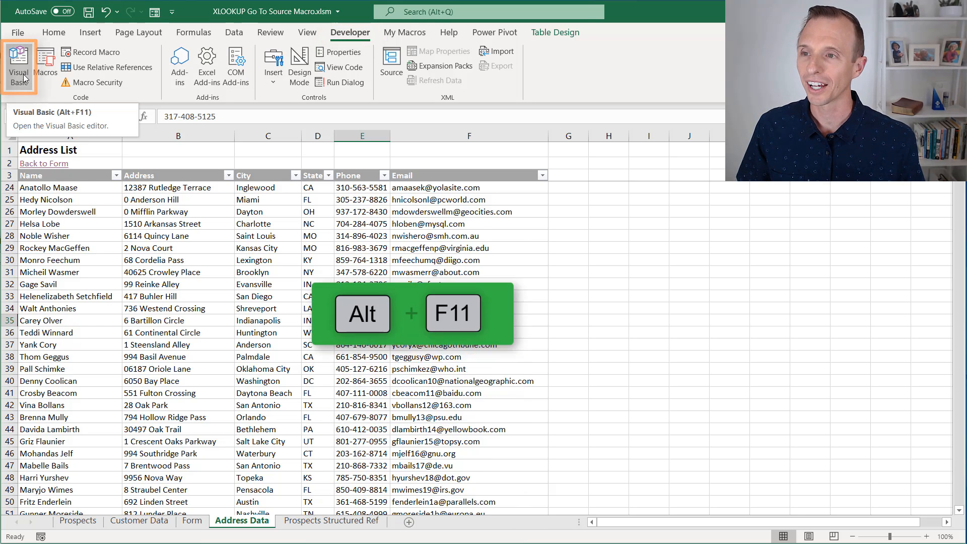
key("alt+F11")
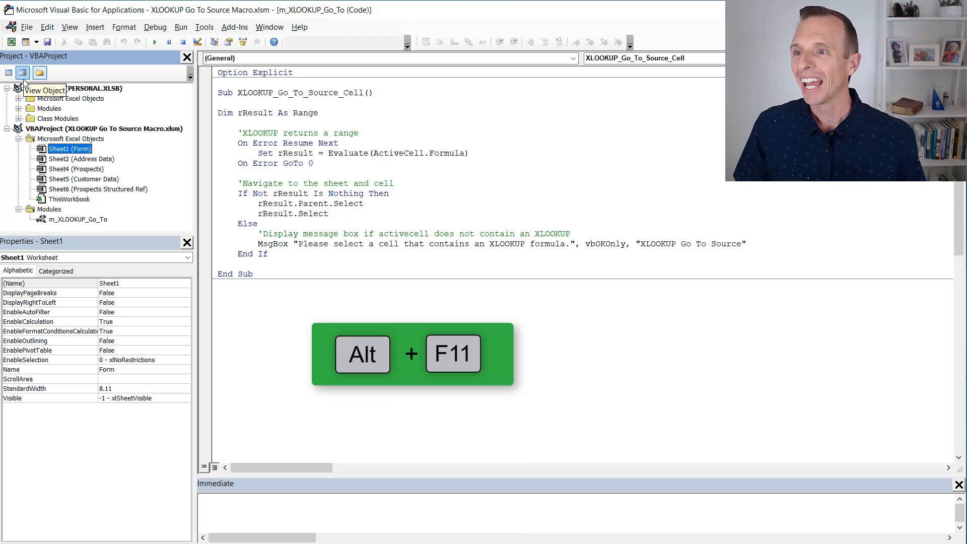
left_click(79, 219)
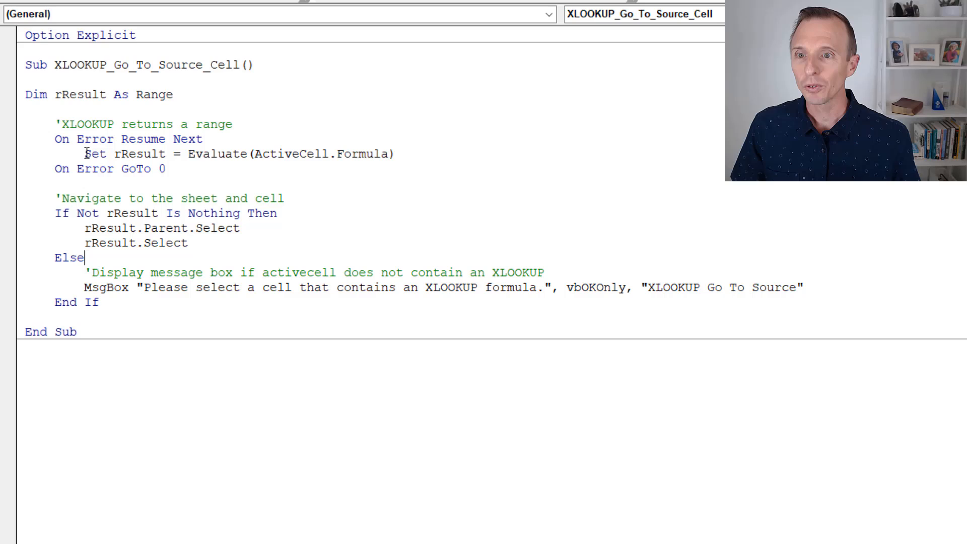
double_click(217, 153)
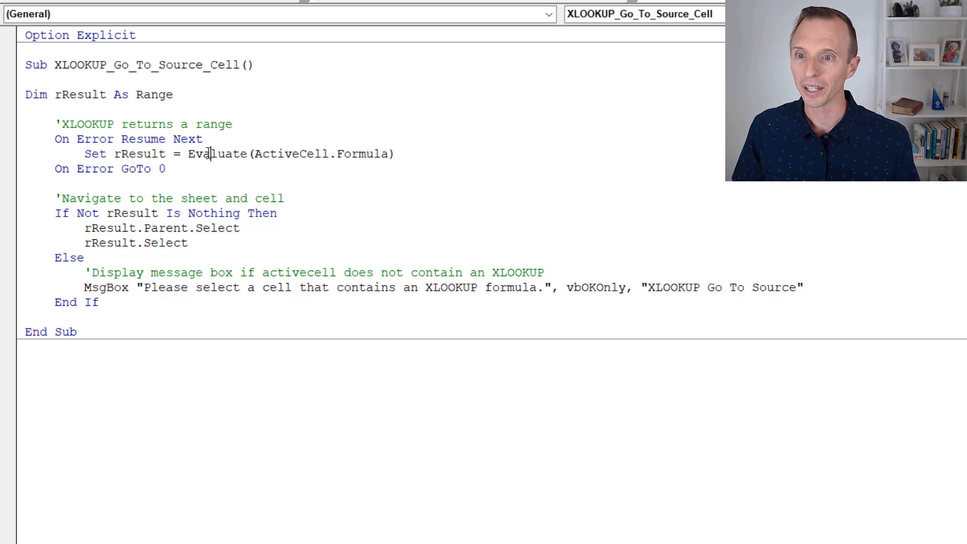
Review the Evaluate, Select and MsgBox lines, then return to the Prospects sheet in Excel
double_click(215, 153)
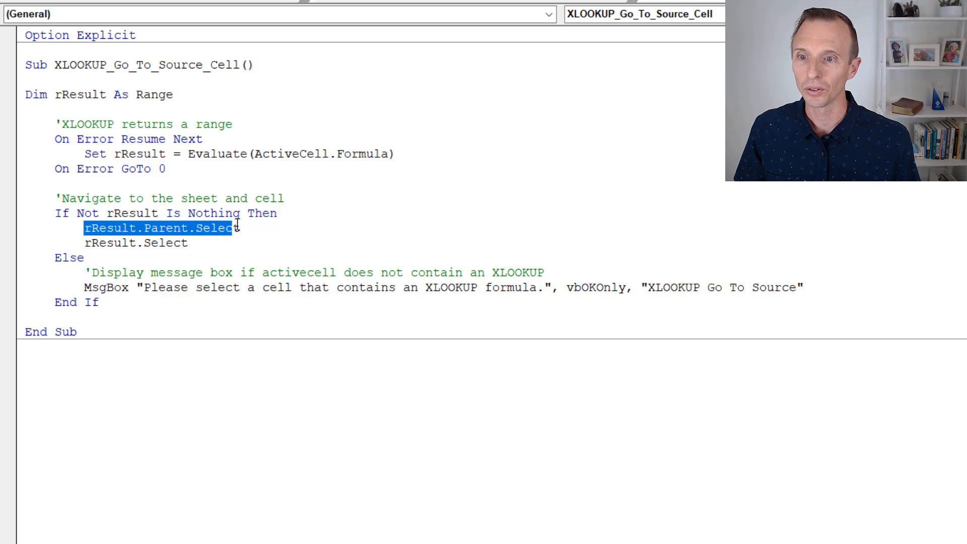
mouse_move(119, 243)
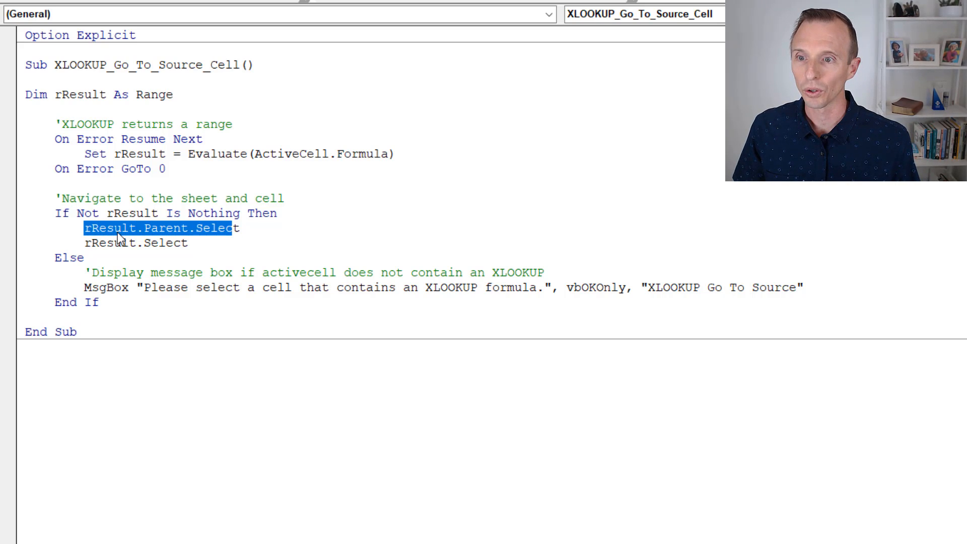
mouse_move(153, 237)
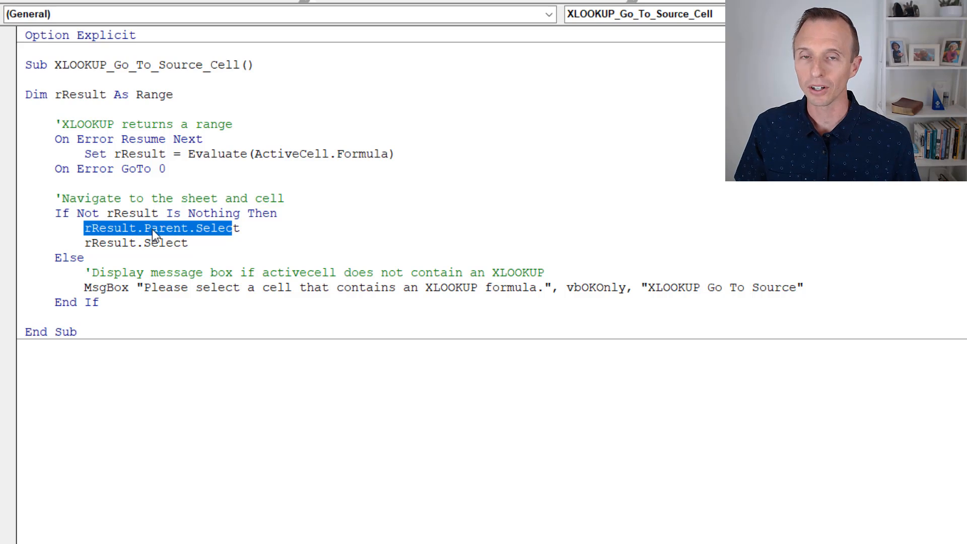
mouse_move(189, 235)
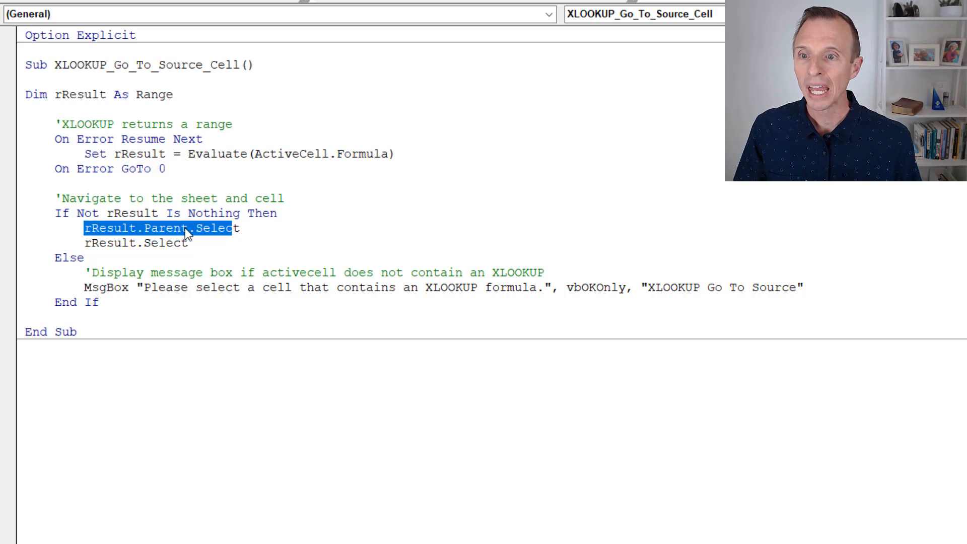
left_click(111, 243)
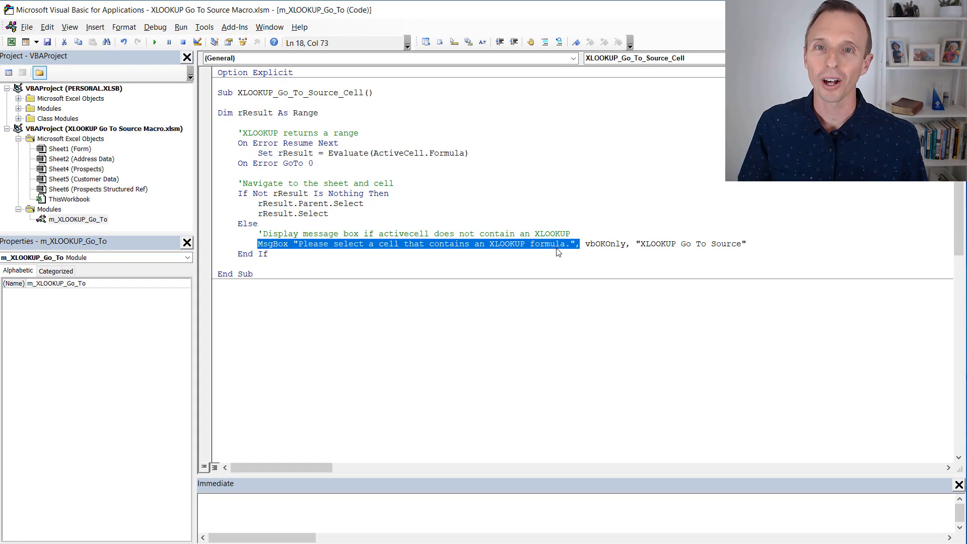
mouse_move(532, 250)
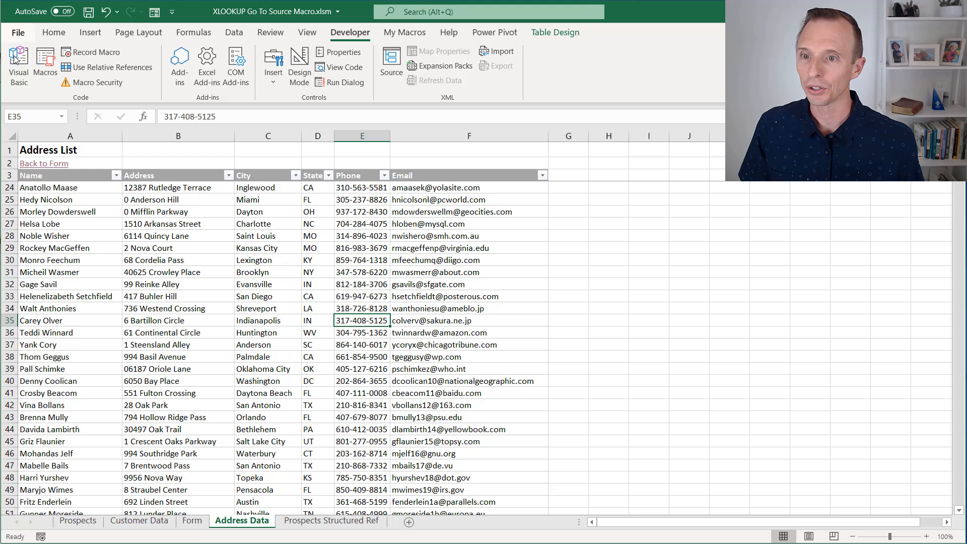
left_click(78, 521)
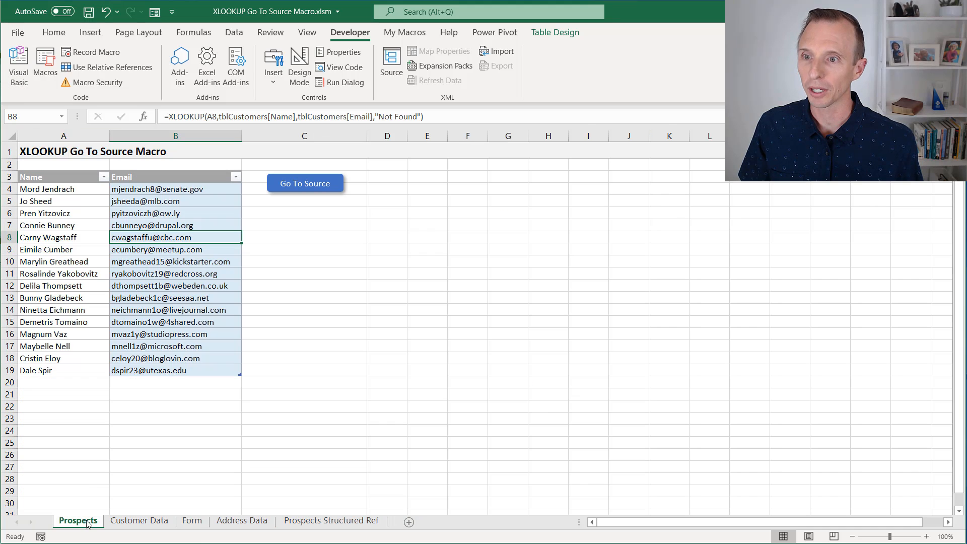
mouse_move(273, 183)
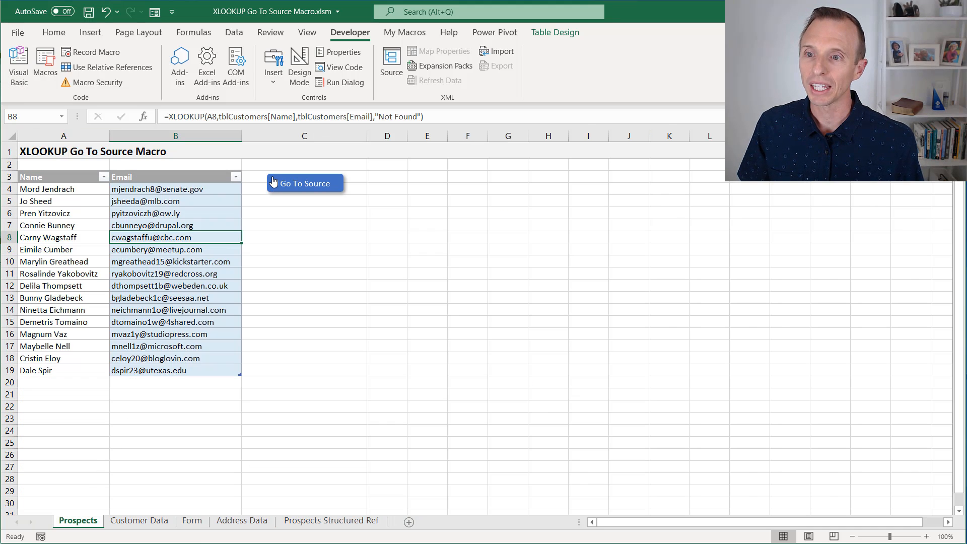
Assign the XLOOKUP_Go_To_Source_Cell macro to the Go To Source shape
left_click(90, 32)
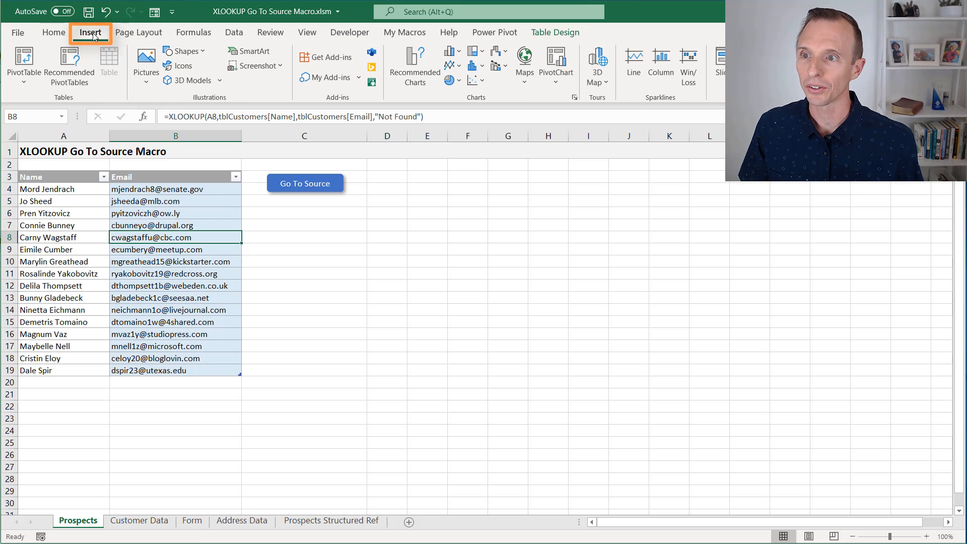
left_click(185, 50)
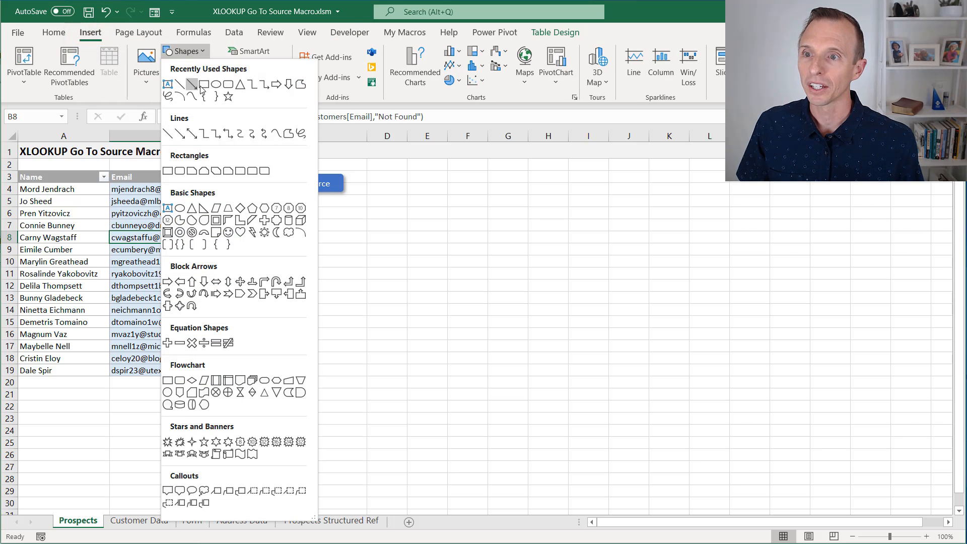
right_click(305, 183)
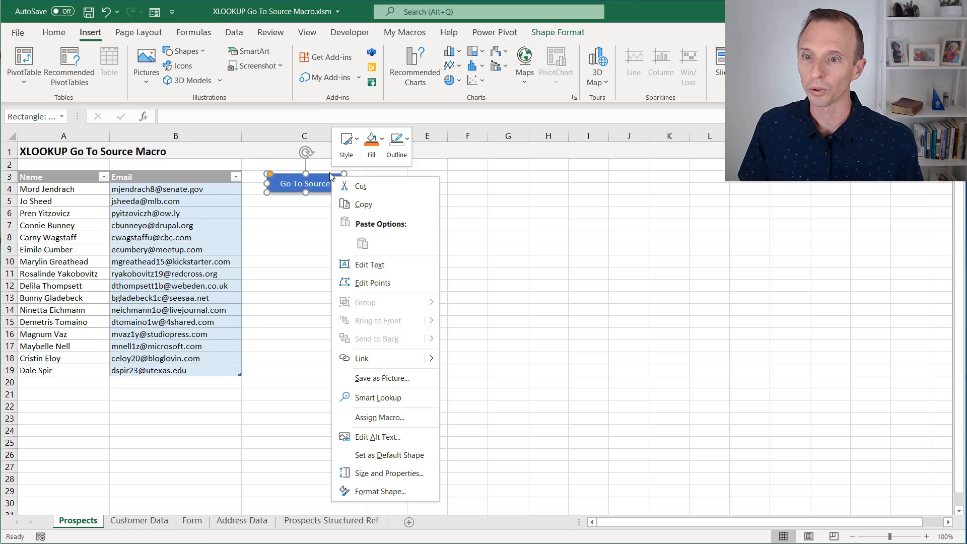
left_click(380, 417)
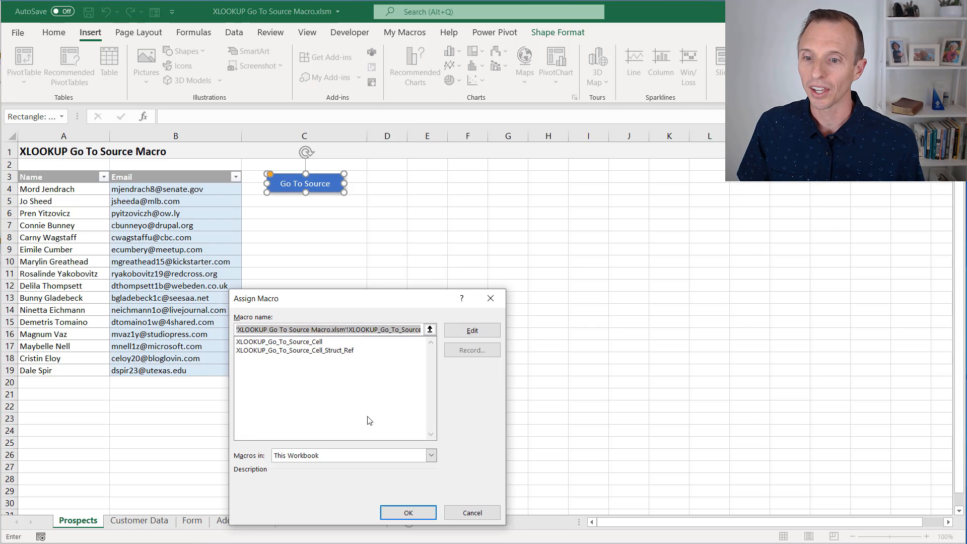
left_click(279, 342)
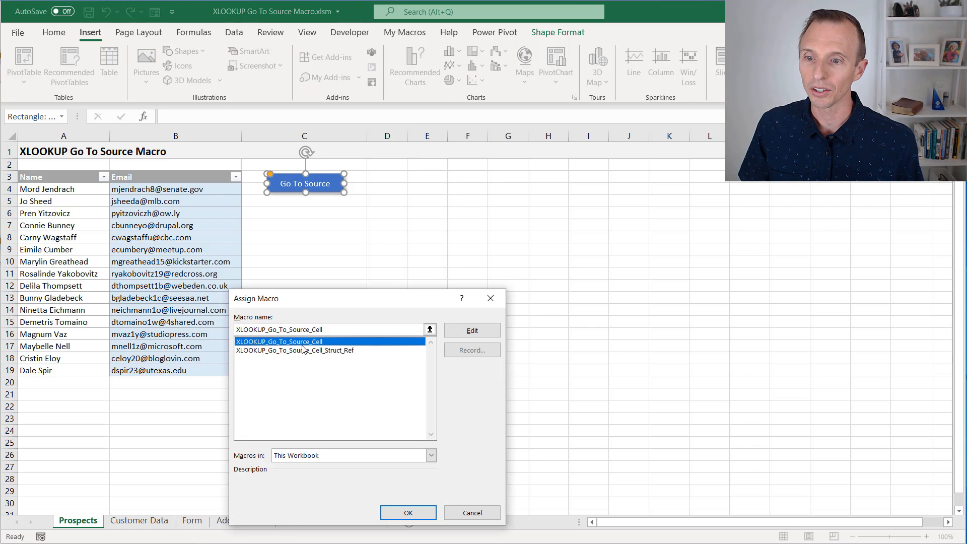
left_click(407, 513)
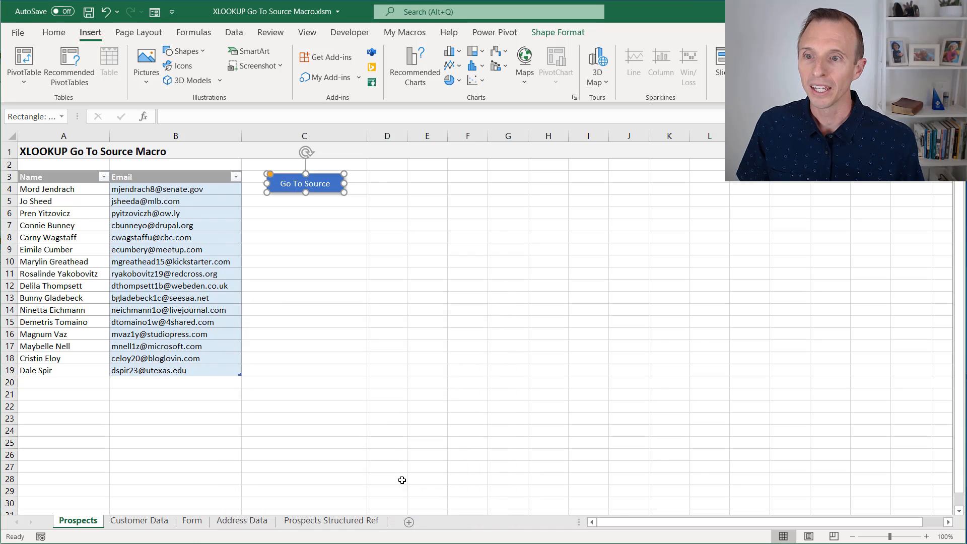
left_click(303, 213)
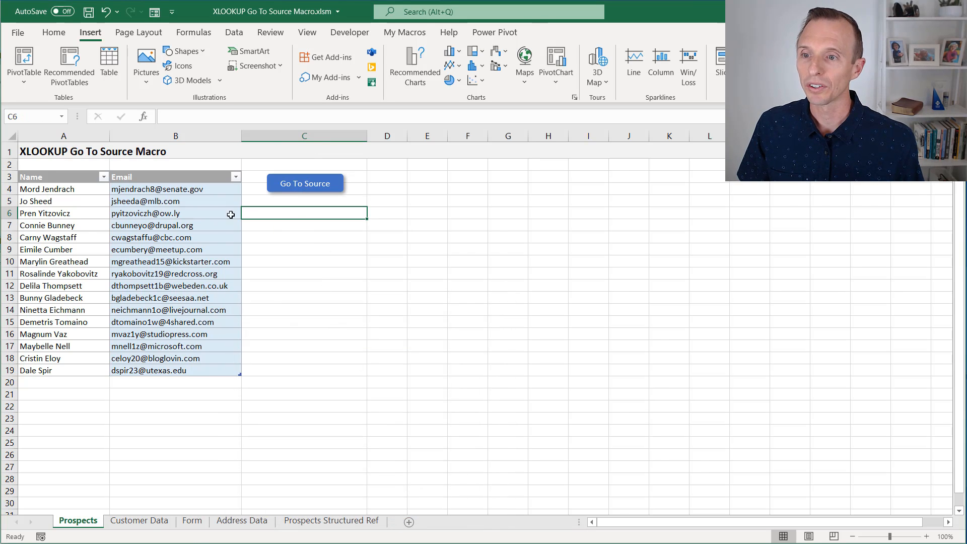
left_click(175, 213)
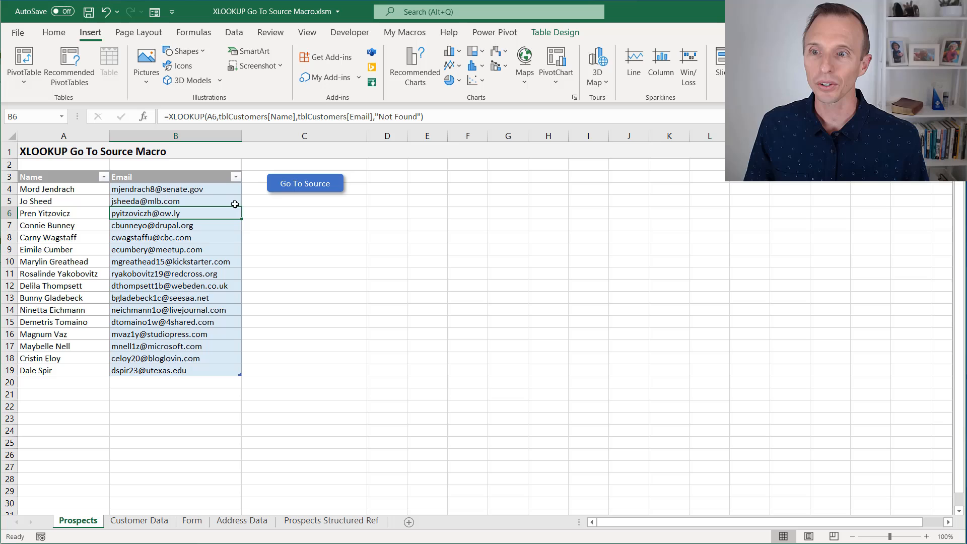
left_click(304, 183)
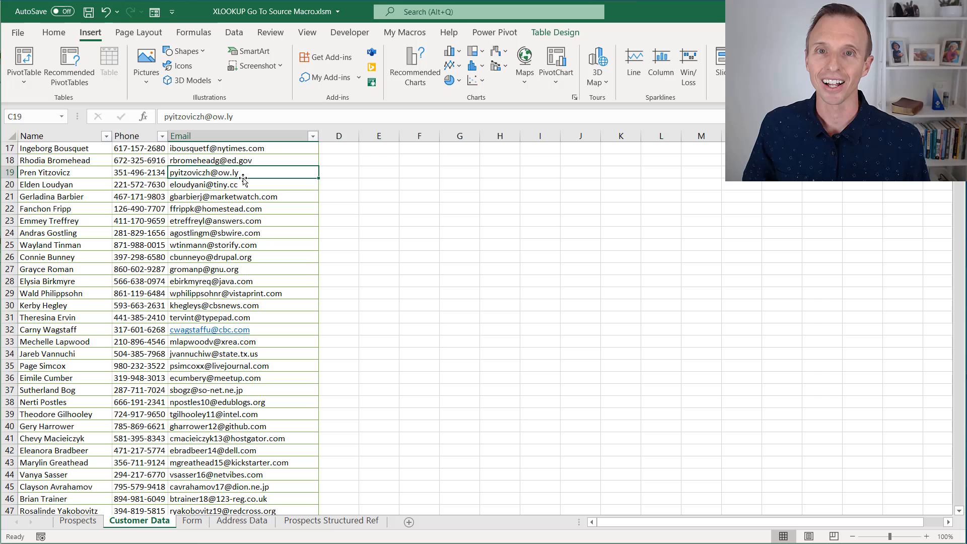
mouse_move(243, 174)
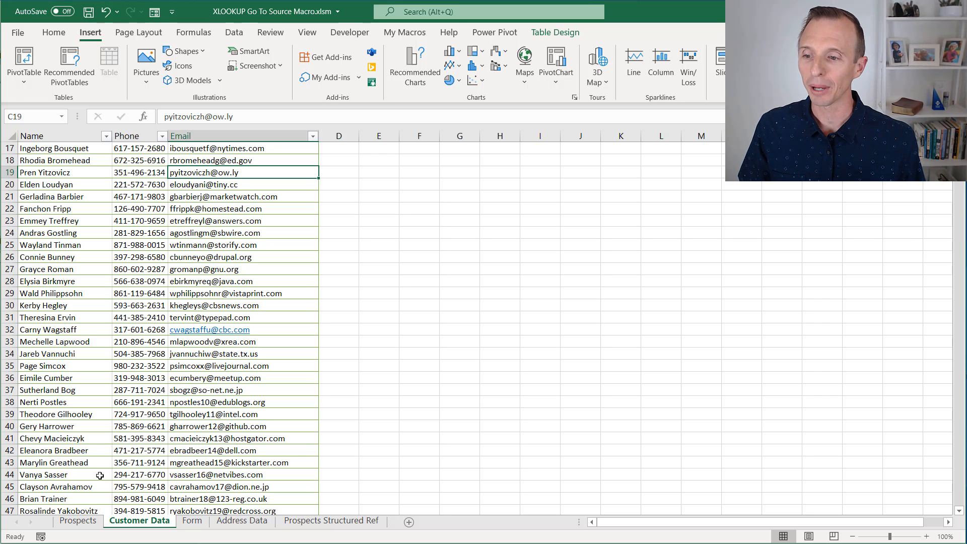
left_click(78, 519)
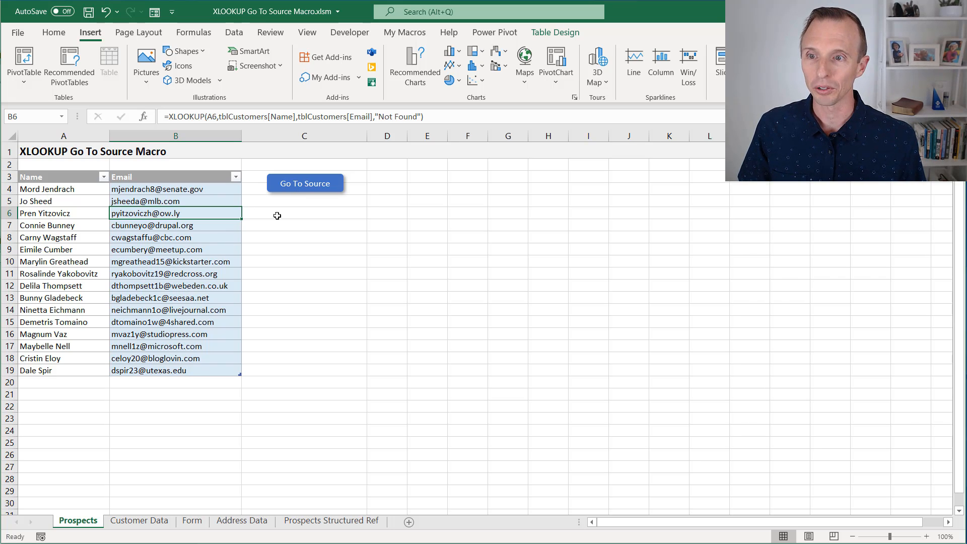
mouse_move(215, 236)
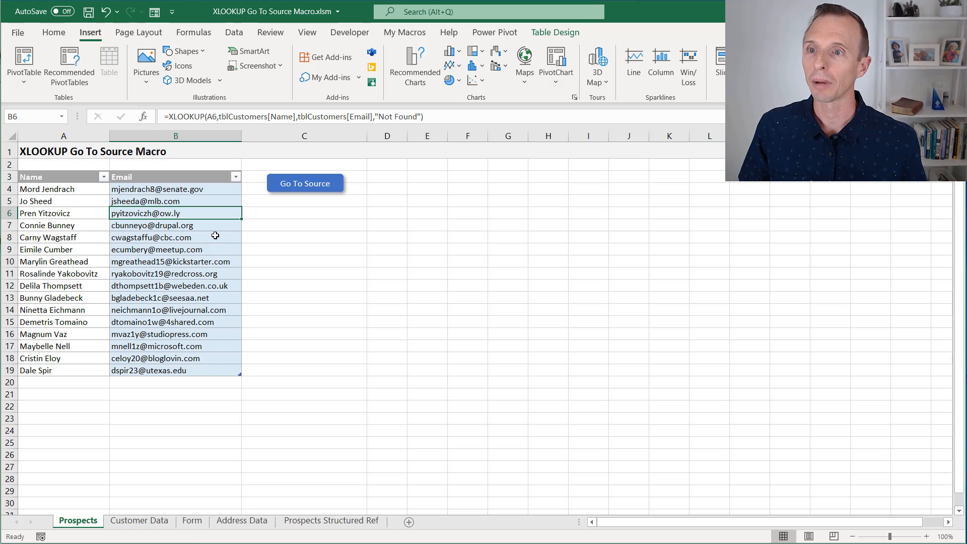
mouse_move(281, 145)
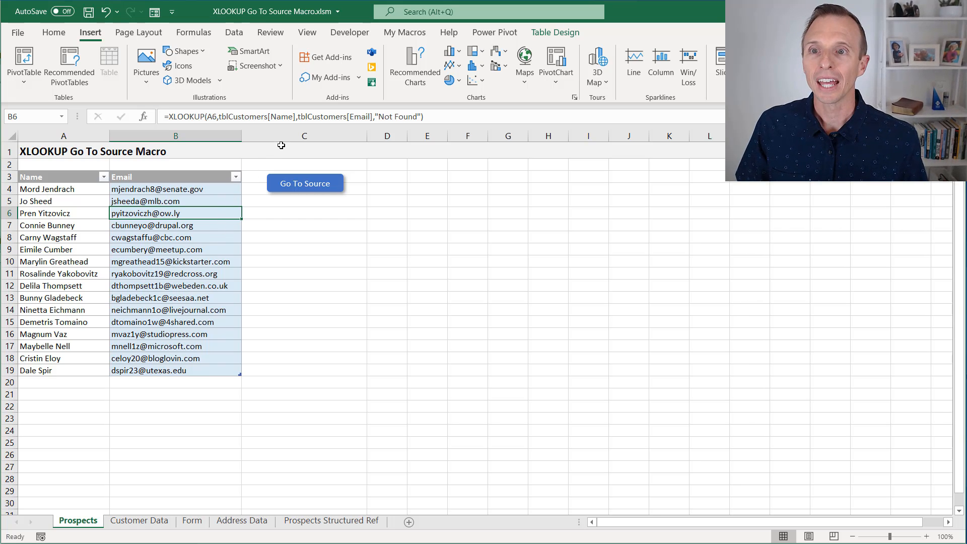
left_click(404, 32)
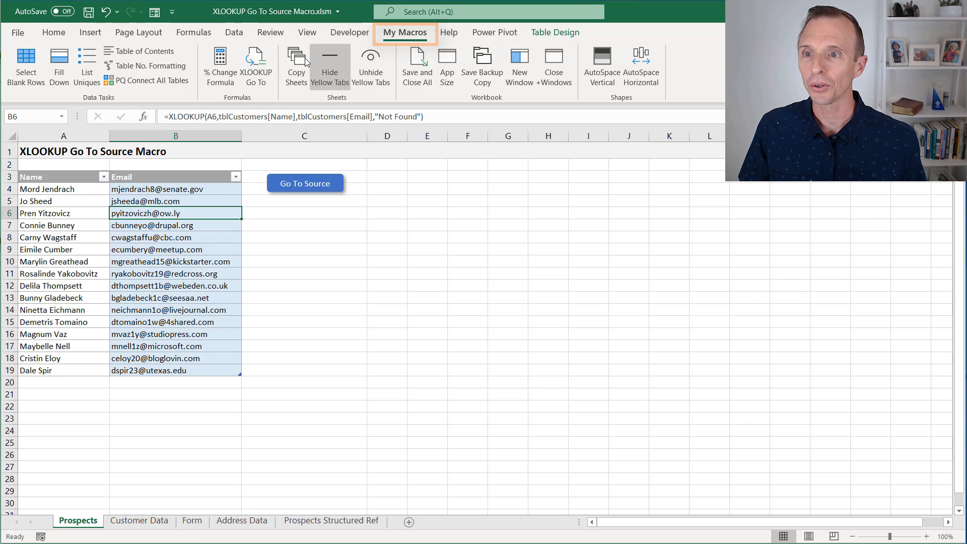
mouse_move(256, 66)
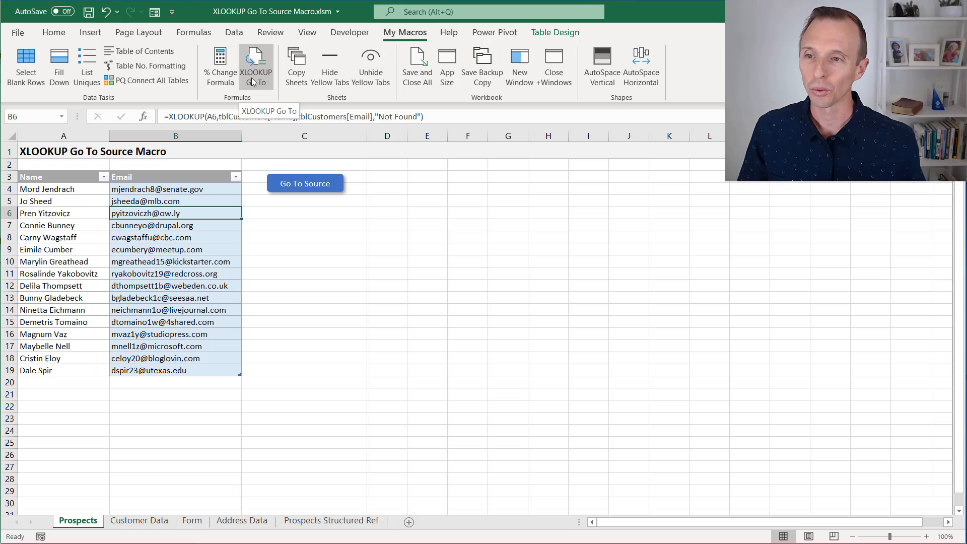
mouse_move(174, 261)
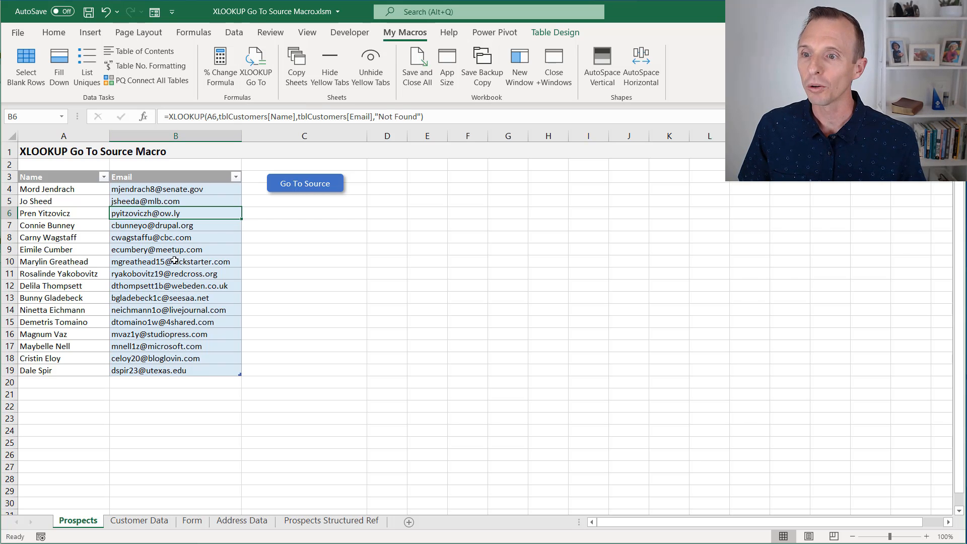
left_click(175, 261)
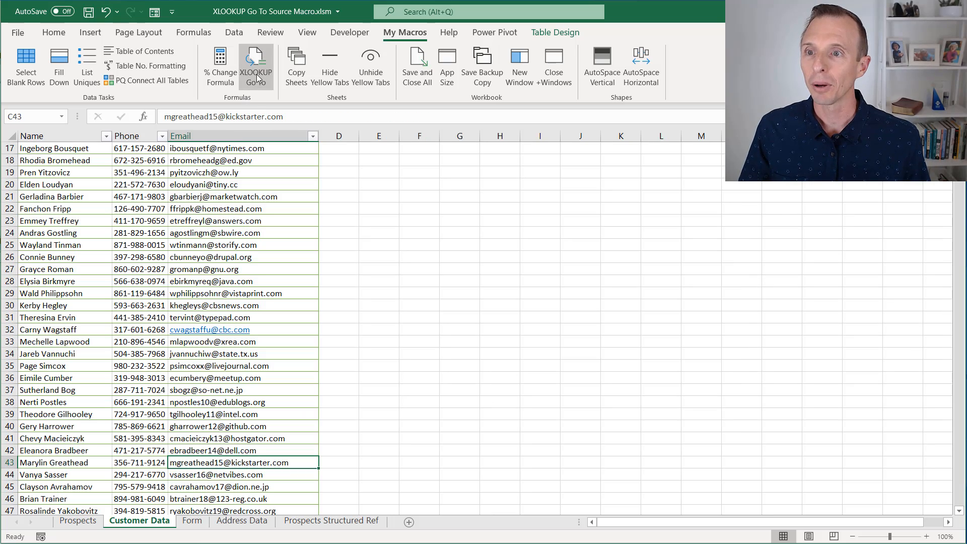
mouse_move(197, 255)
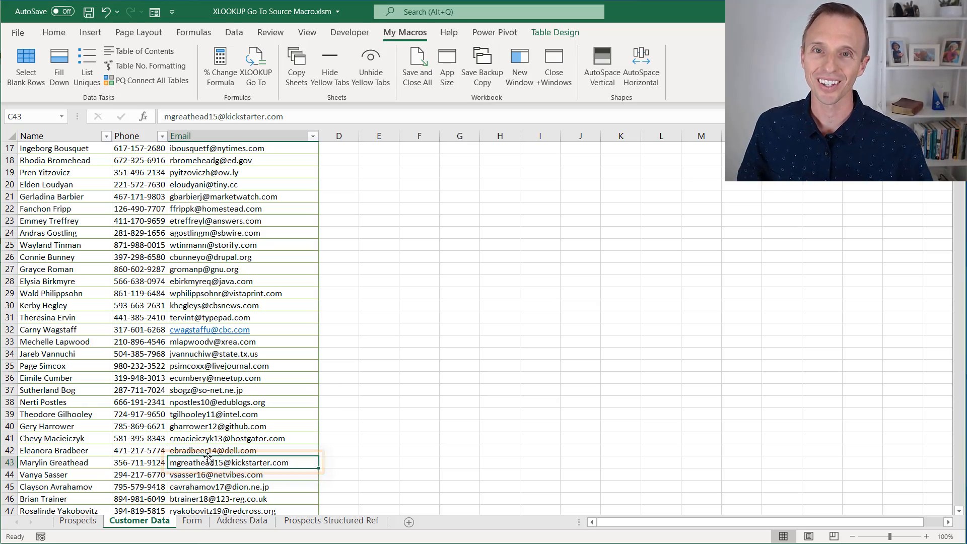
left_click(78, 520)
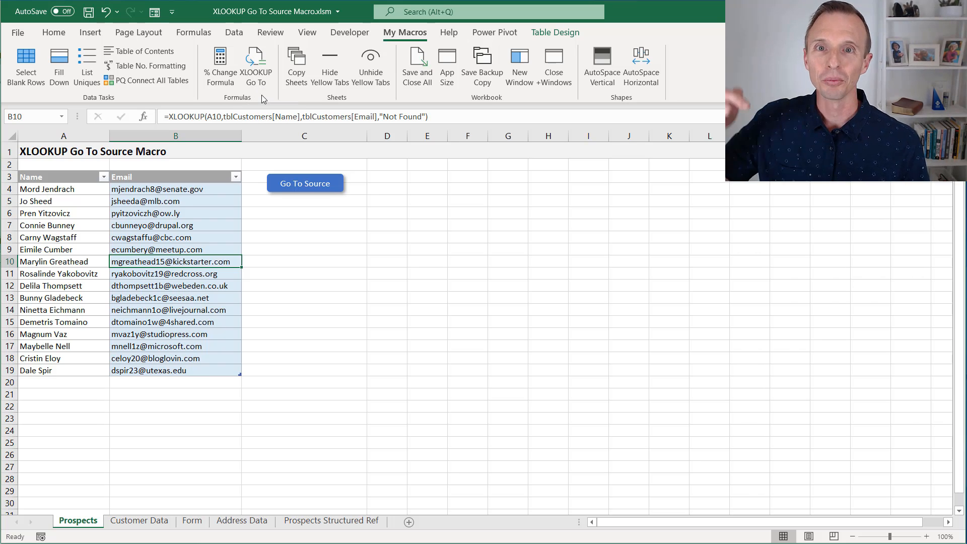
left_click(304, 184)
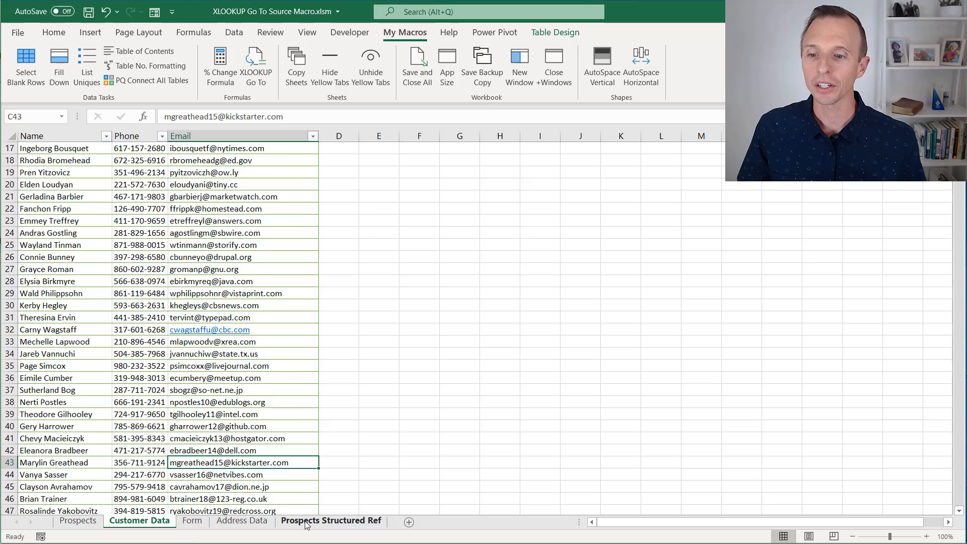
Switch to the Prospects Structured Ref sheet and view its Struct_Ref macro in the Visual Basic editor
left_click(330, 520)
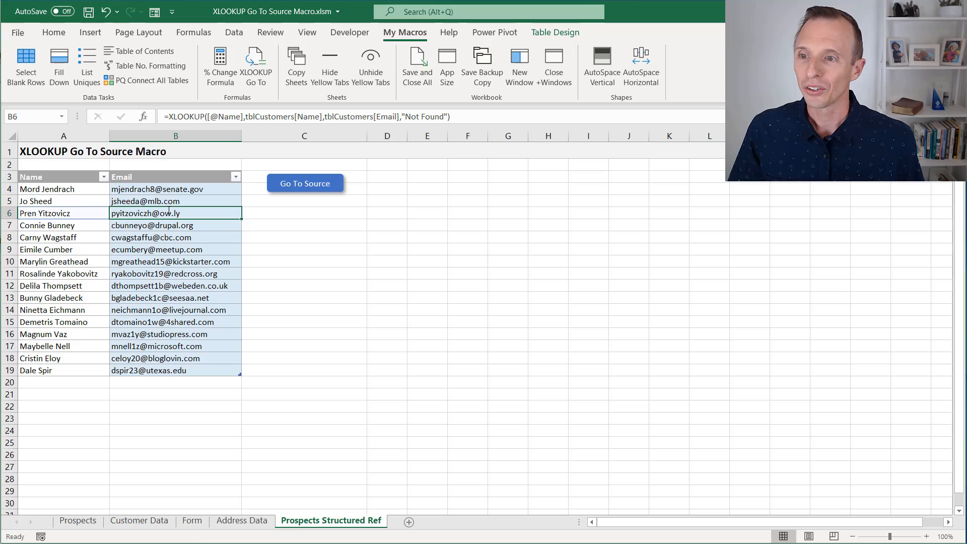
key("Alt+F11")
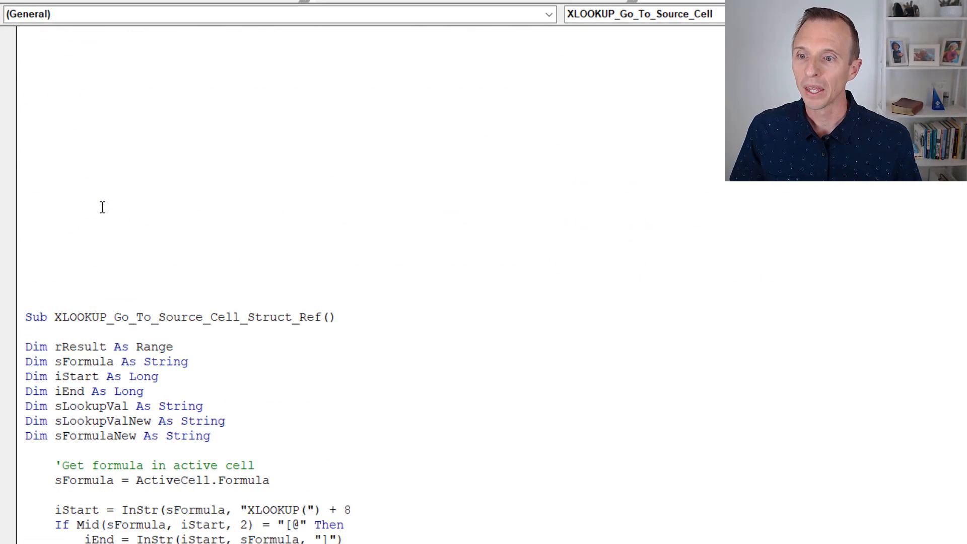
scroll("down", 3)
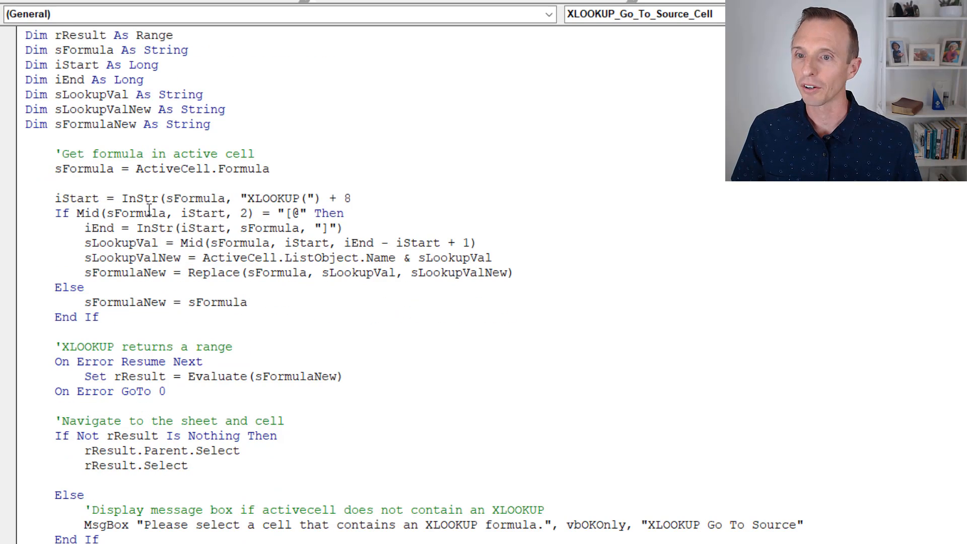
double_click(293, 214)
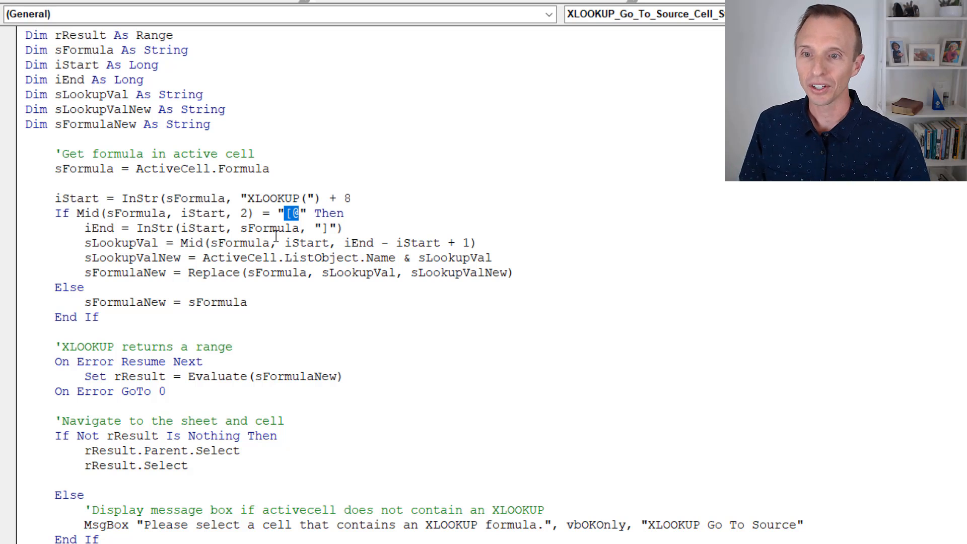
mouse_move(327, 370)
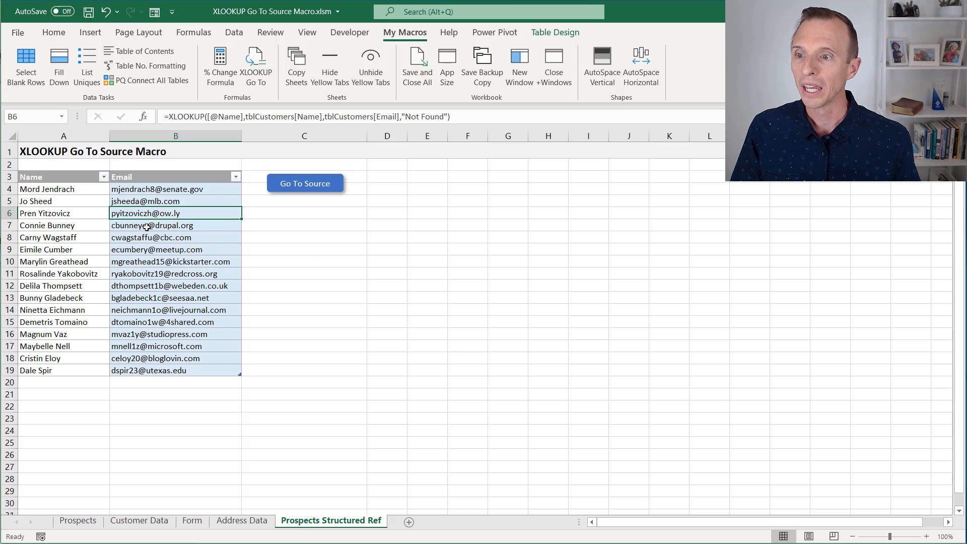
double_click(148, 212)
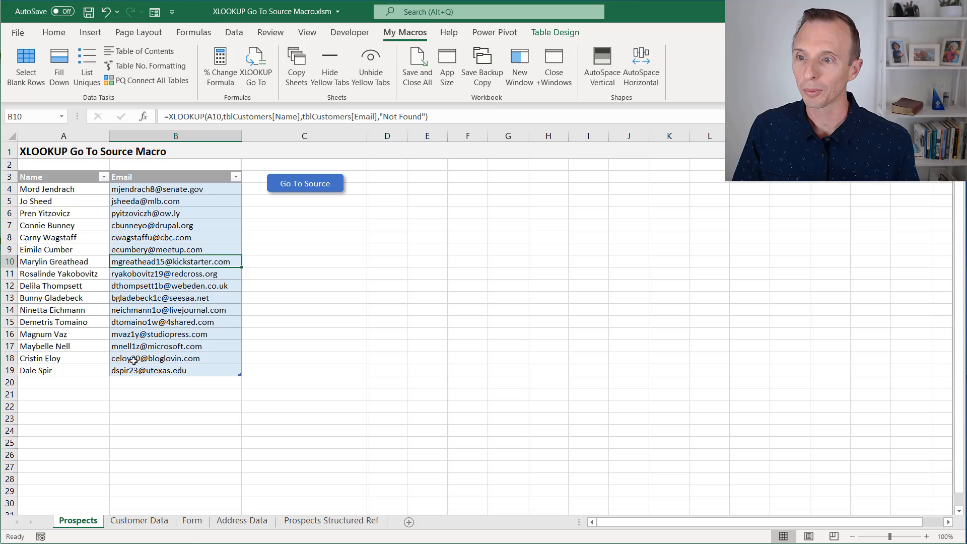
double_click(175, 261)
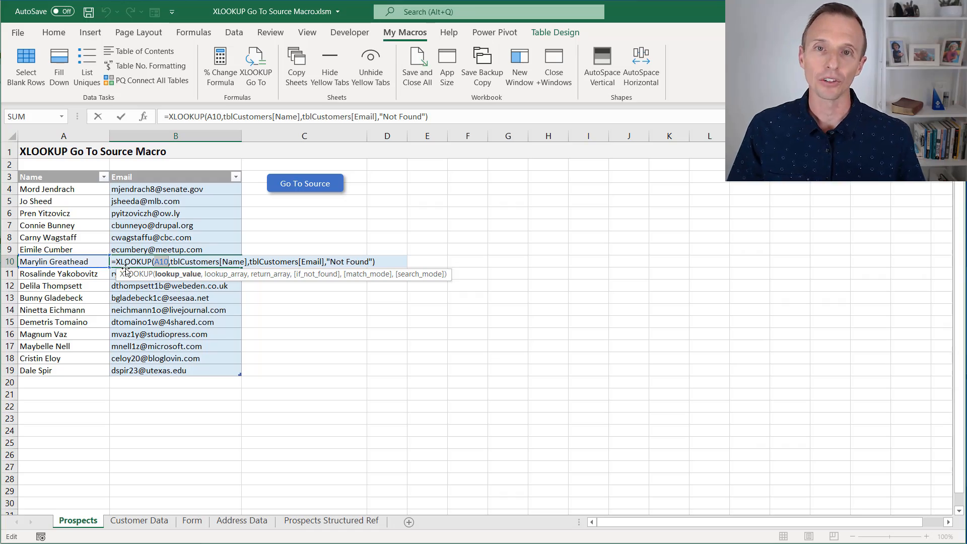
key("Return")
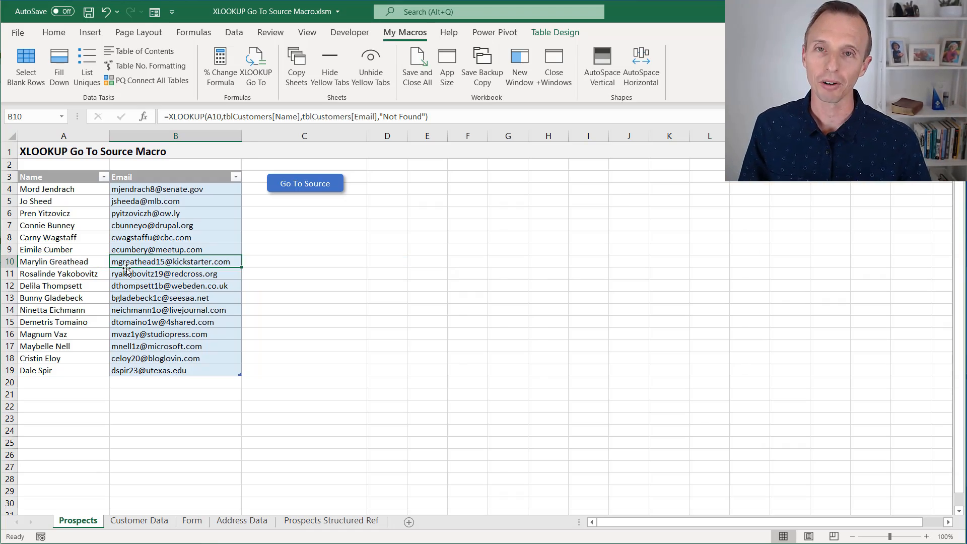
left_click(54, 32)
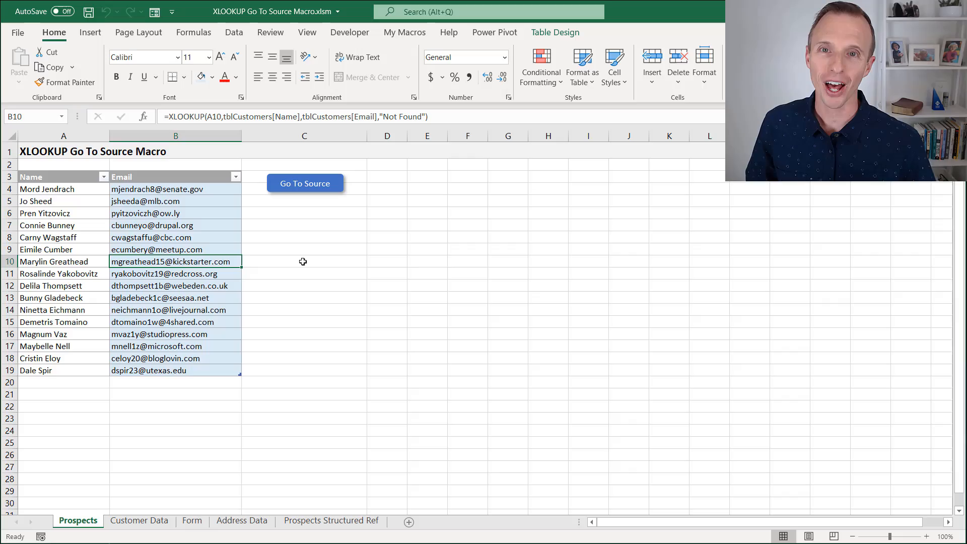
left_click(405, 33)
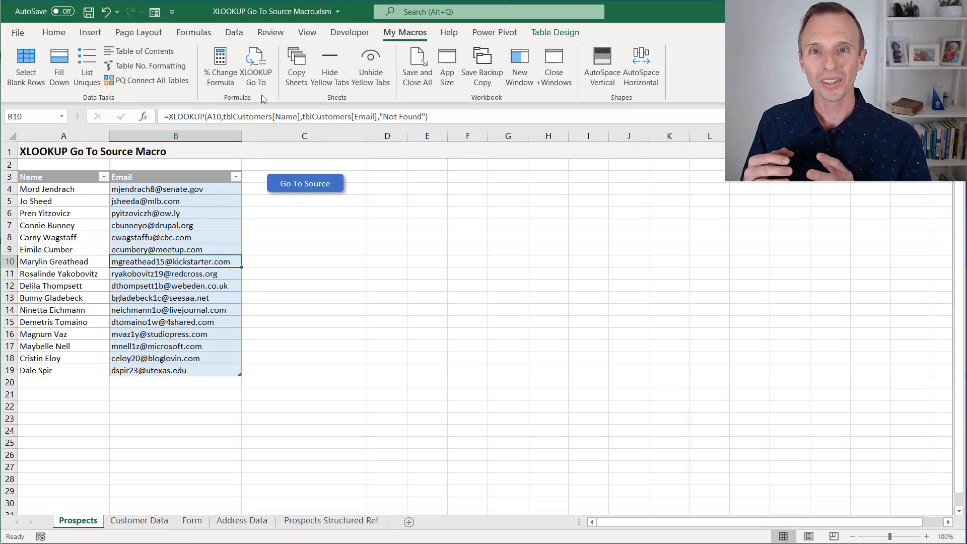